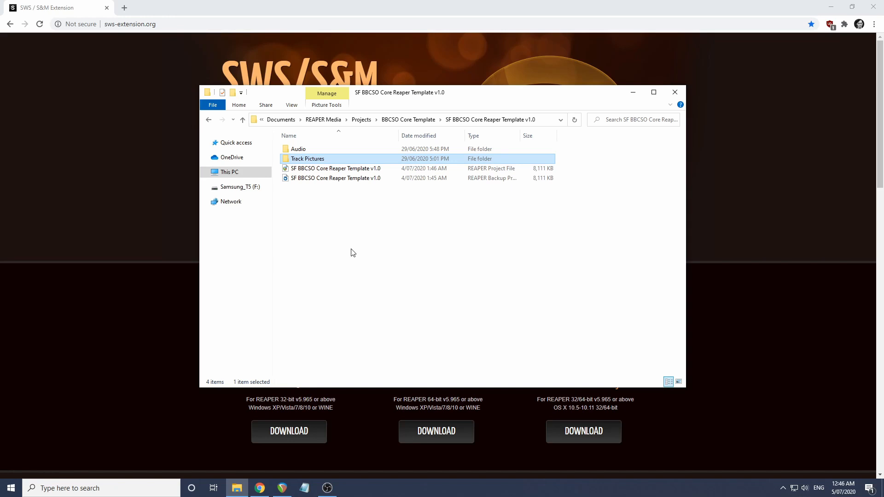
pyautogui.moveTo(347, 3)
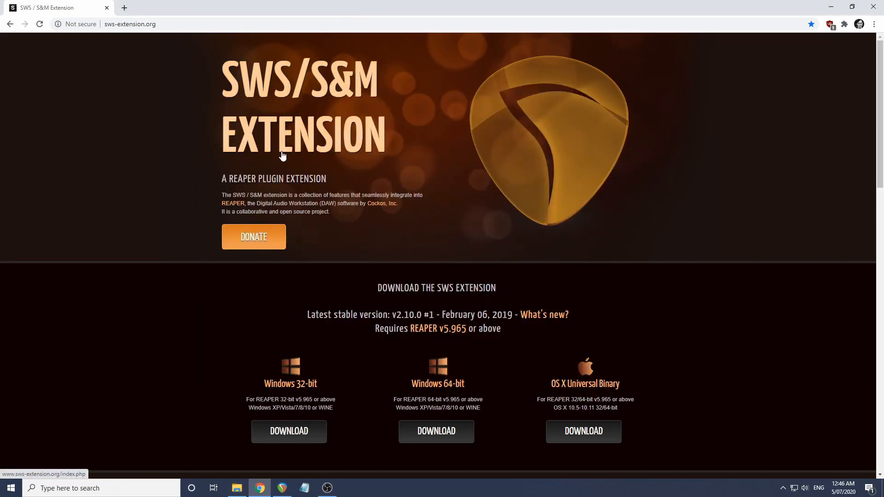
pyautogui.moveTo(873, 6)
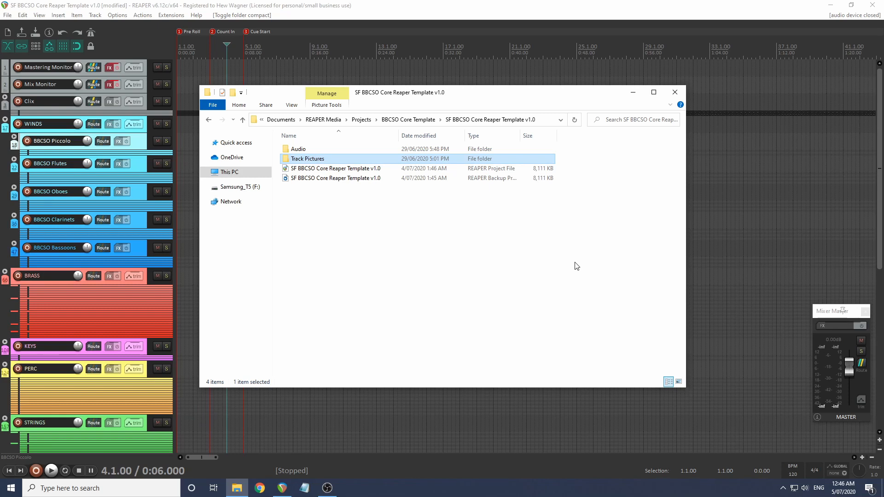
# Browse the Audio folder, then Track Pictures with its instrument icons, and close the Explorer window.
pyautogui.click(298, 149)
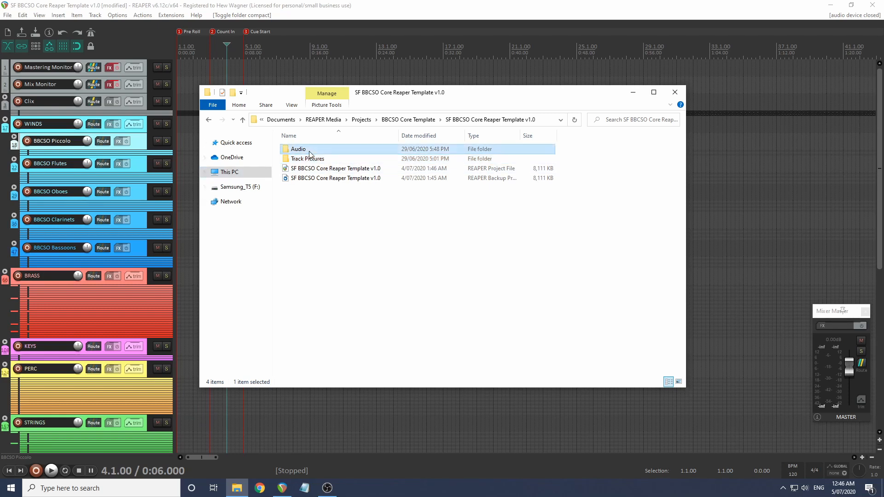
pyautogui.doubleClick(298, 149)
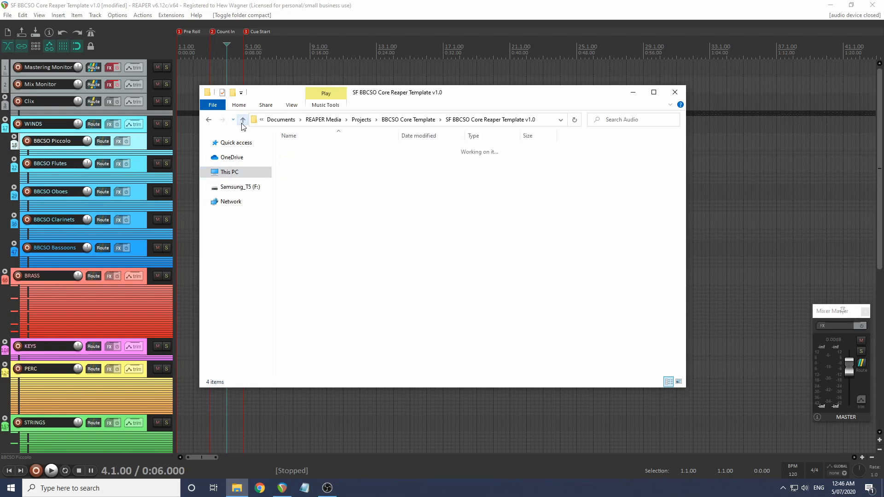
pyautogui.click(242, 121)
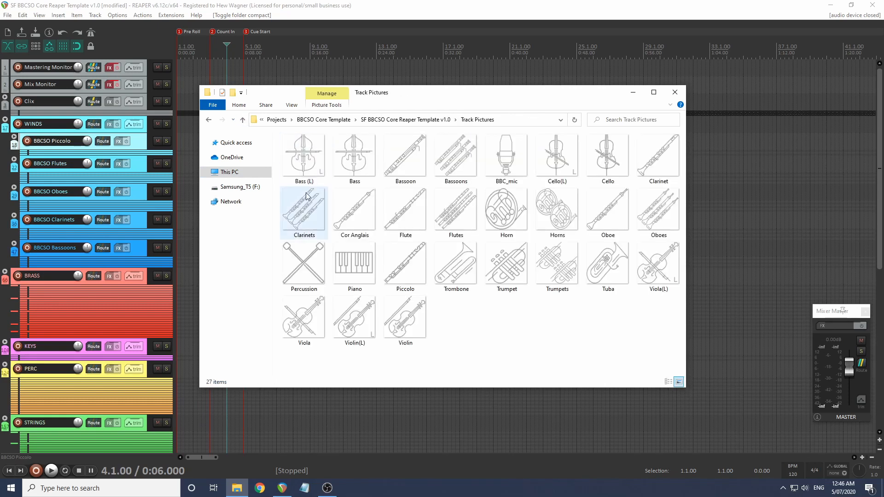
pyautogui.click(354, 155)
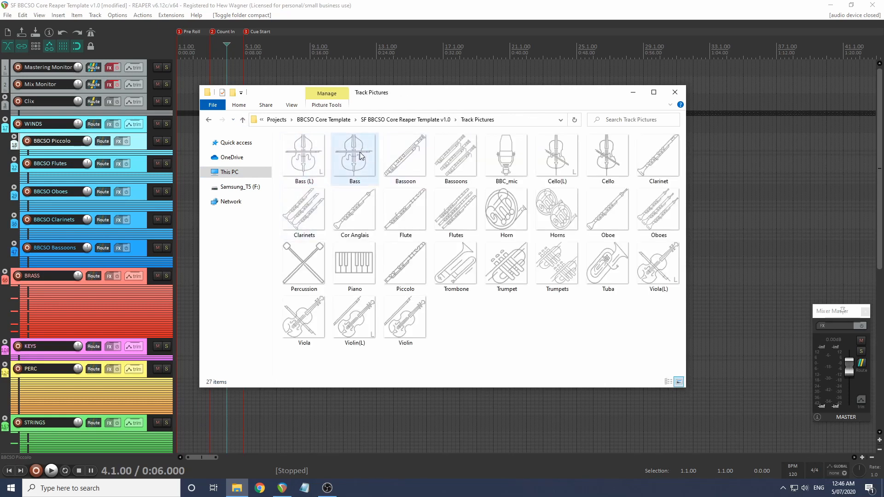
pyautogui.click(242, 120)
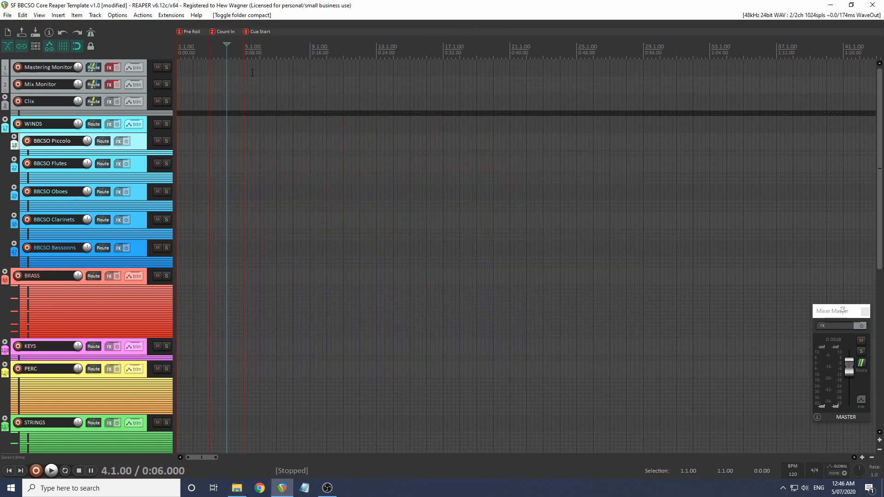
pyautogui.click(7, 14)
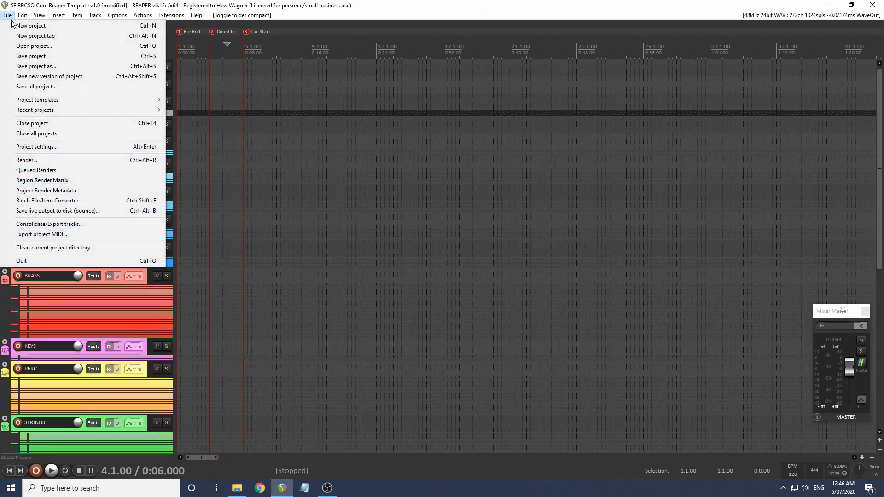
pyautogui.click(36, 147)
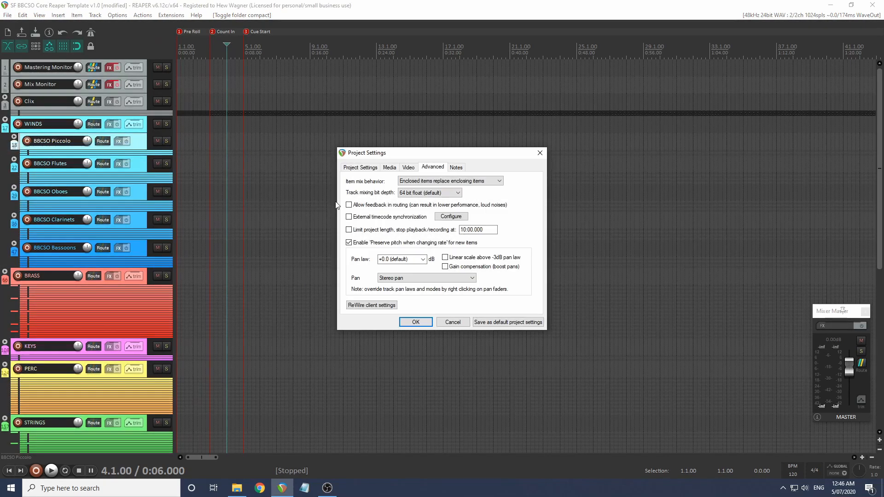
pyautogui.click(360, 166)
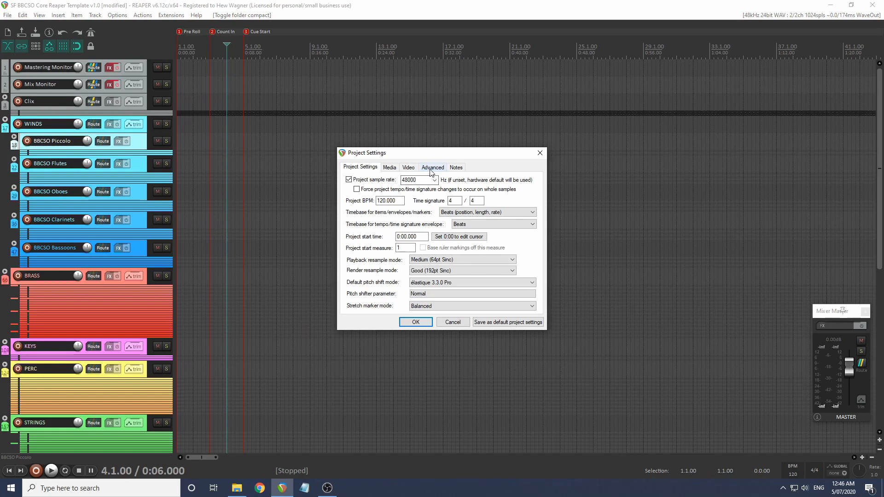
pyautogui.click(431, 166)
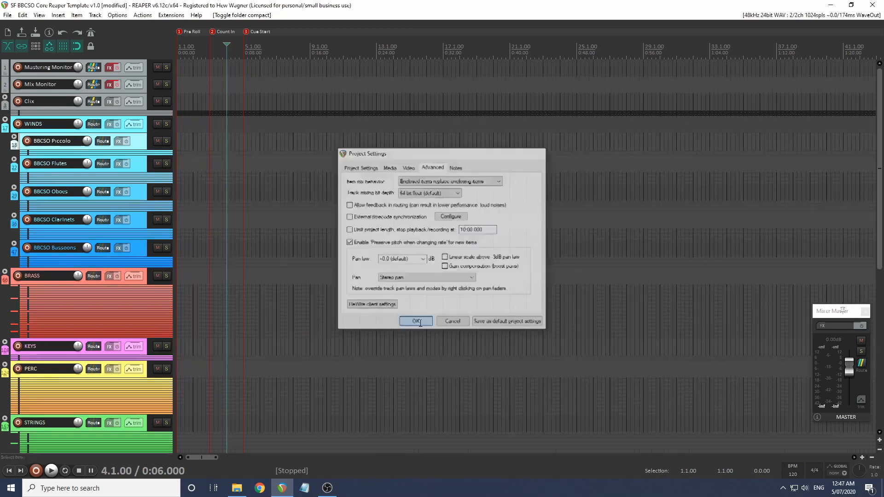
pyautogui.click(416, 320)
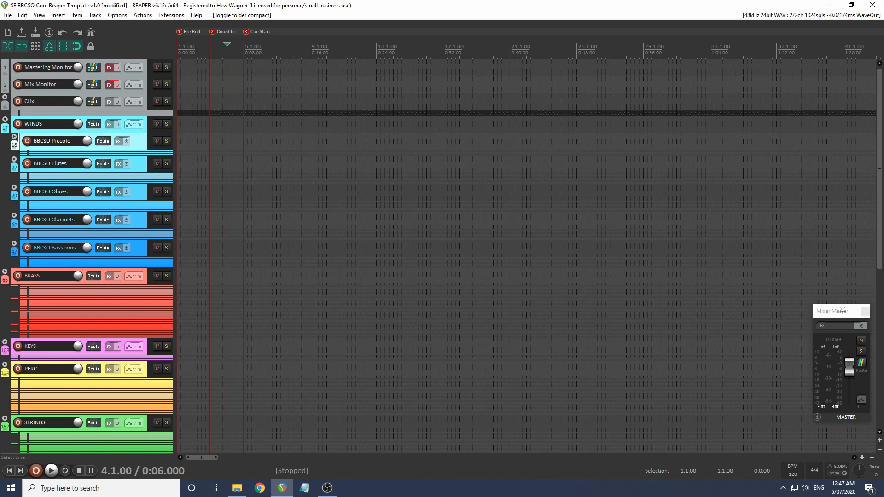
pyautogui.click(117, 15)
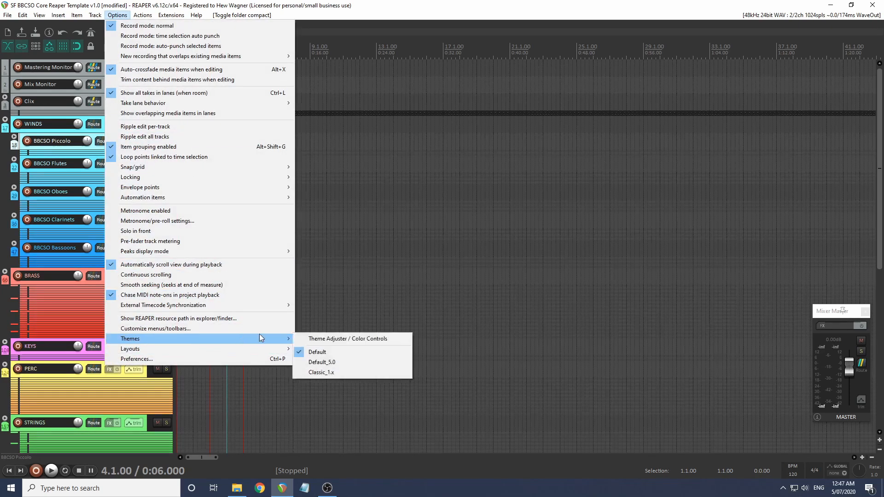
# In the Theme Adjuster raise track name size to 170, hide FX and envelope cells, then close it.
pyautogui.click(348, 338)
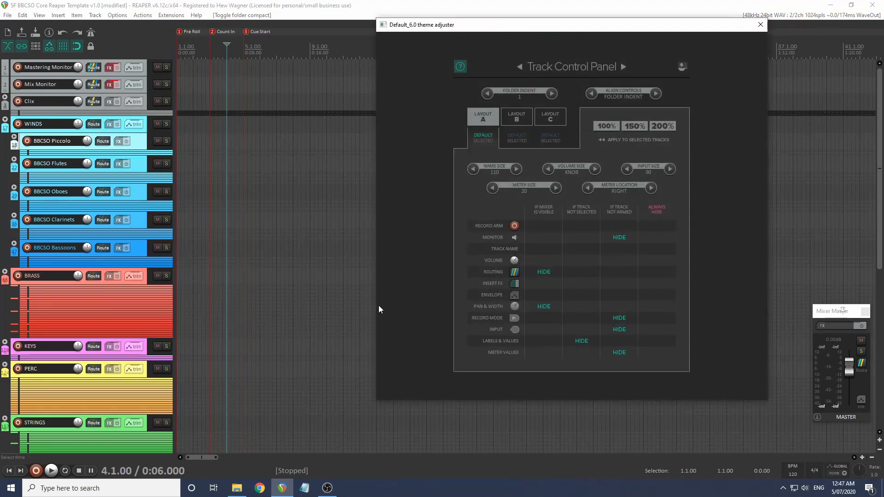
pyautogui.click(515, 169)
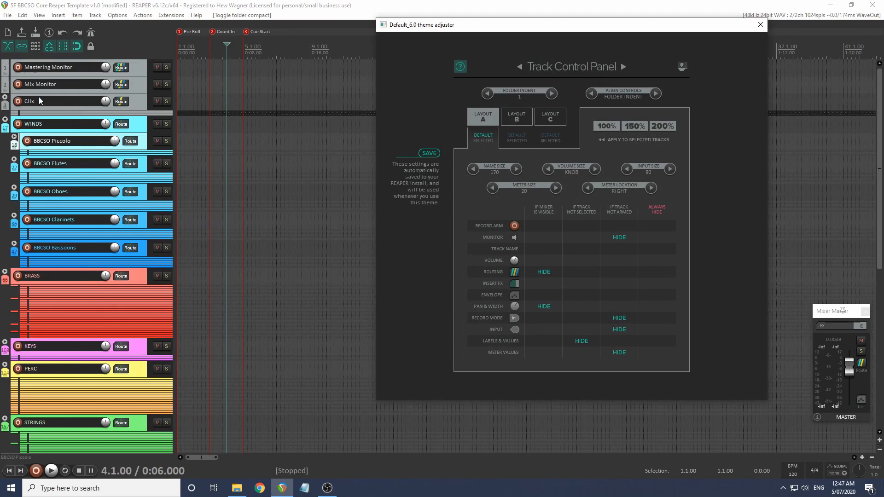
pyautogui.moveTo(67, 290)
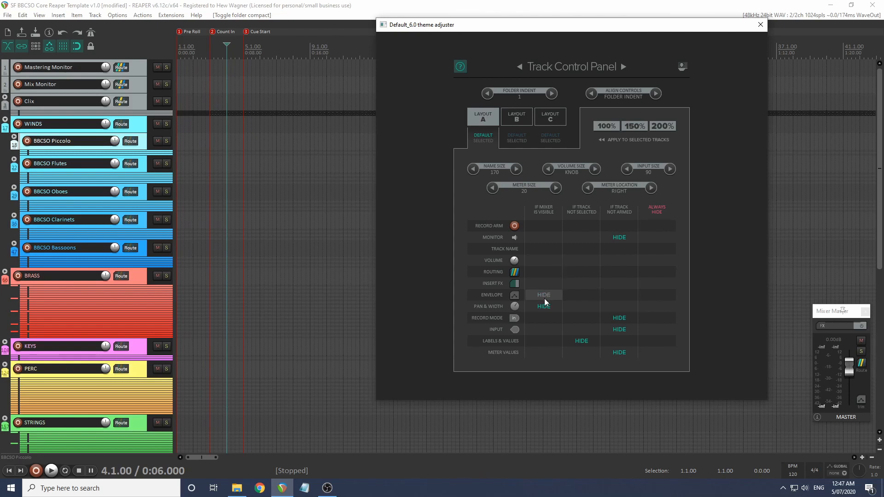
pyautogui.moveTo(548, 223)
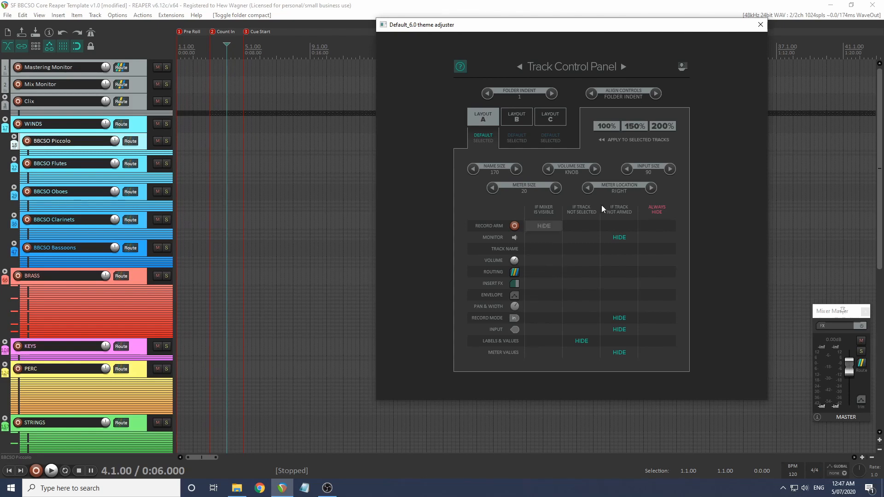
pyautogui.click(760, 24)
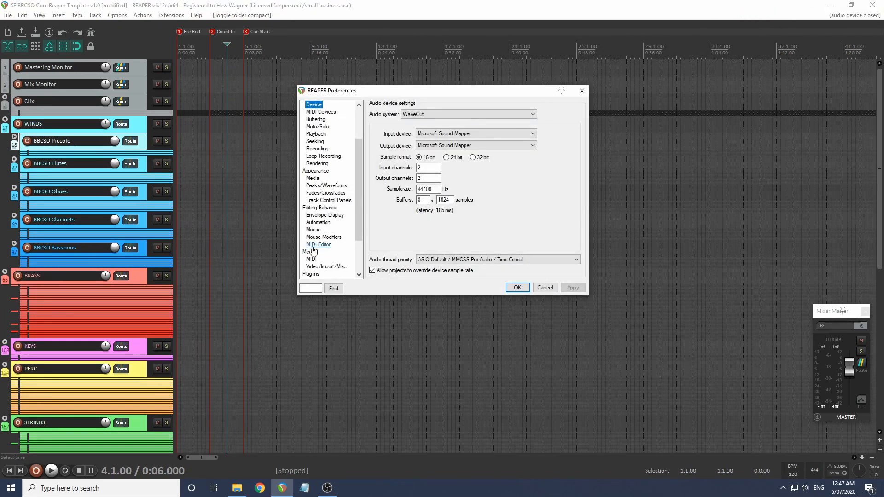
# Review the MIDI Editor preferences page and close Preferences with OK.
pyautogui.click(318, 244)
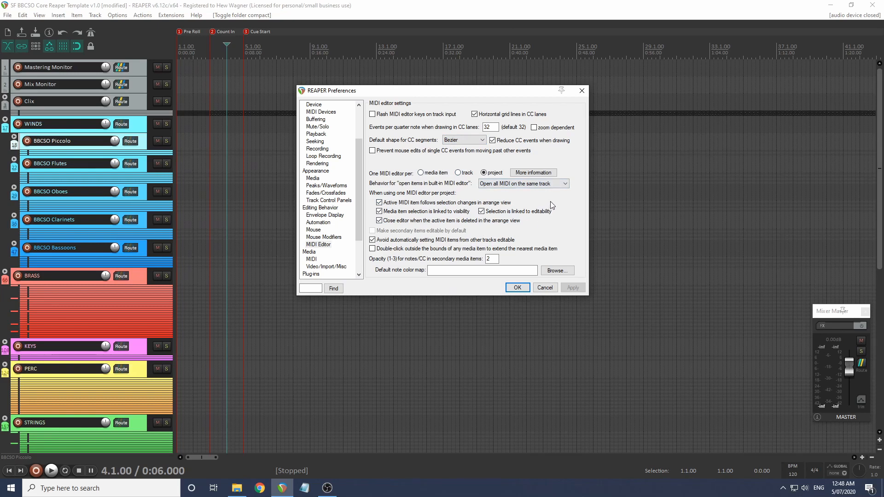
pyautogui.click(319, 244)
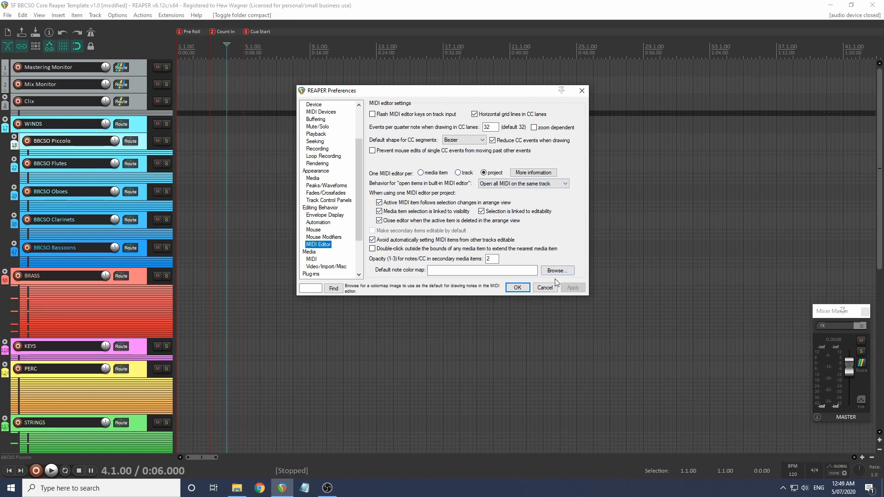
pyautogui.click(515, 288)
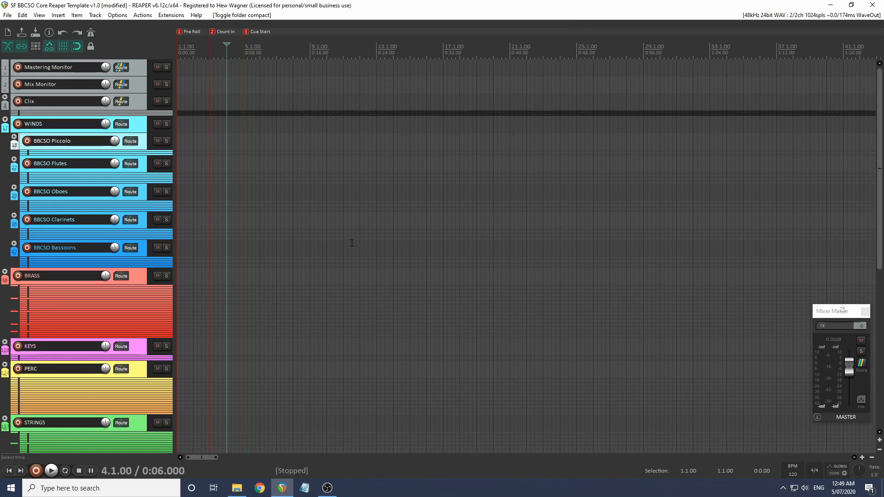
# Start a project from the SF BBCSO Core Reaper Template v1.0 via File > Project templates.
pyautogui.click(7, 15)
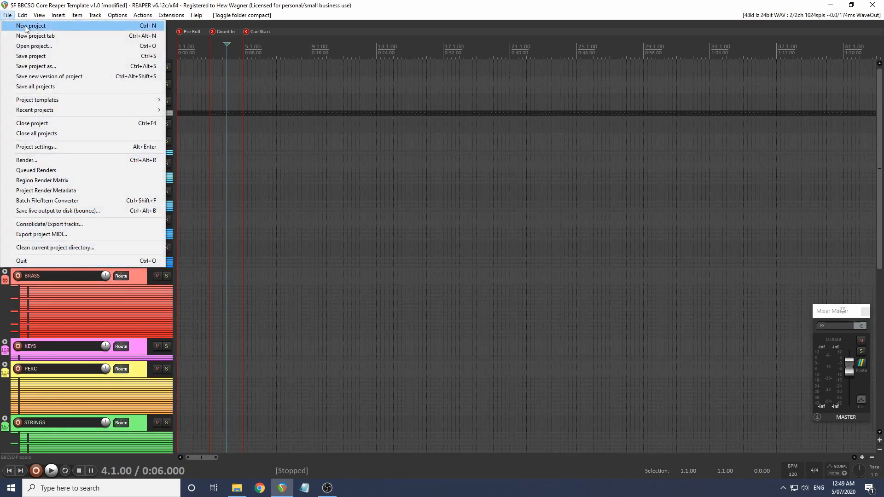
pyautogui.moveTo(37, 99)
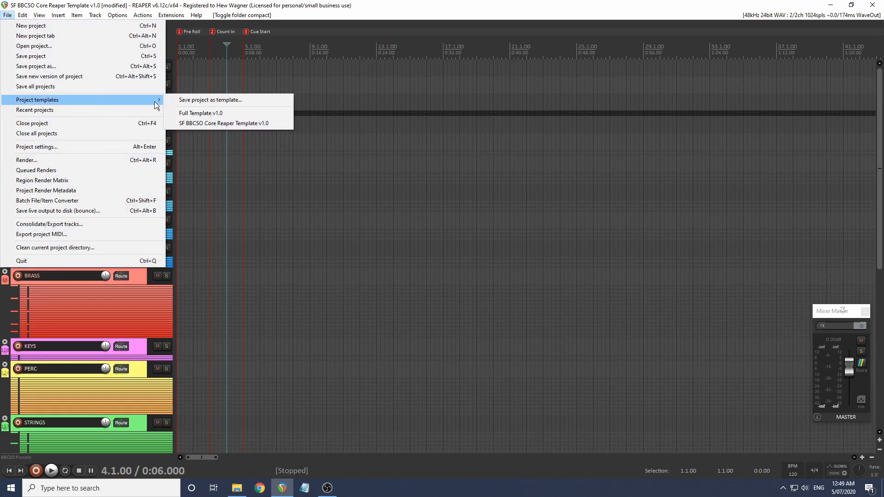
pyautogui.moveTo(210, 99)
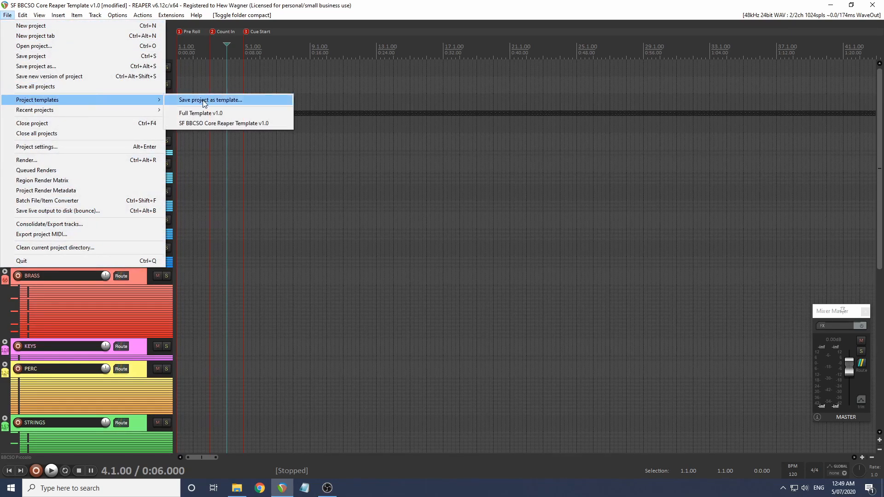
pyautogui.moveTo(245, 122)
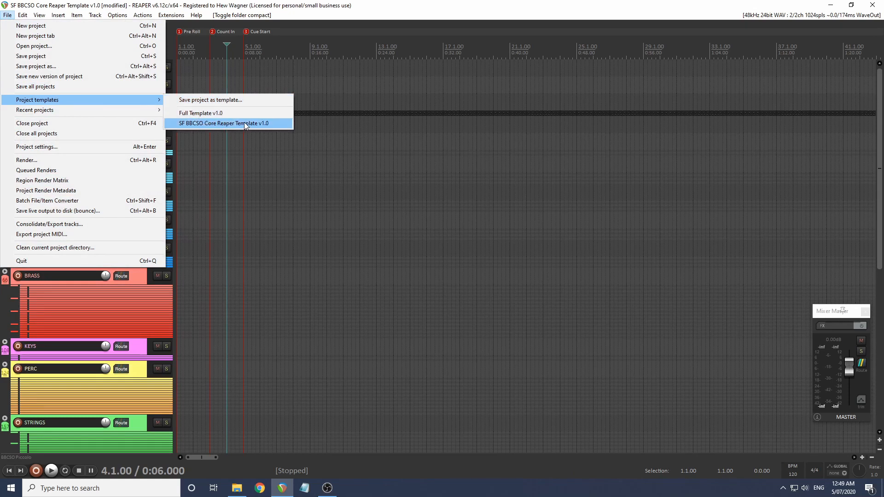
pyautogui.click(224, 122)
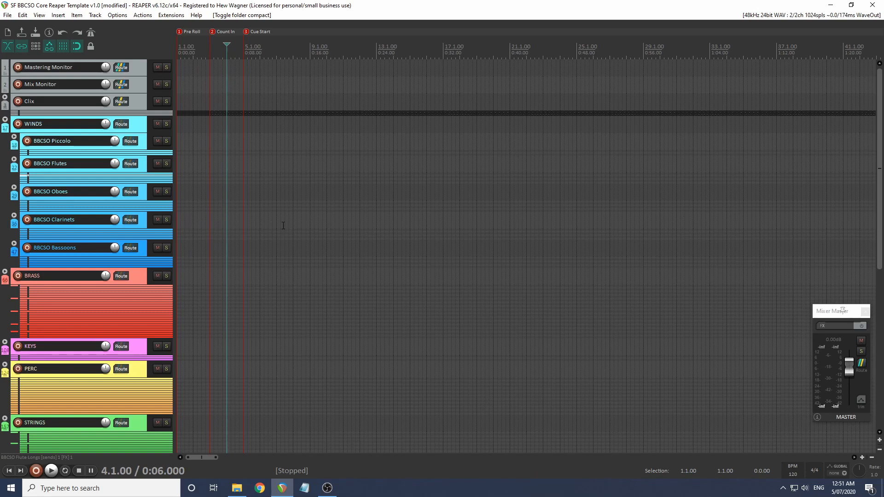
pyautogui.moveTo(3, 163)
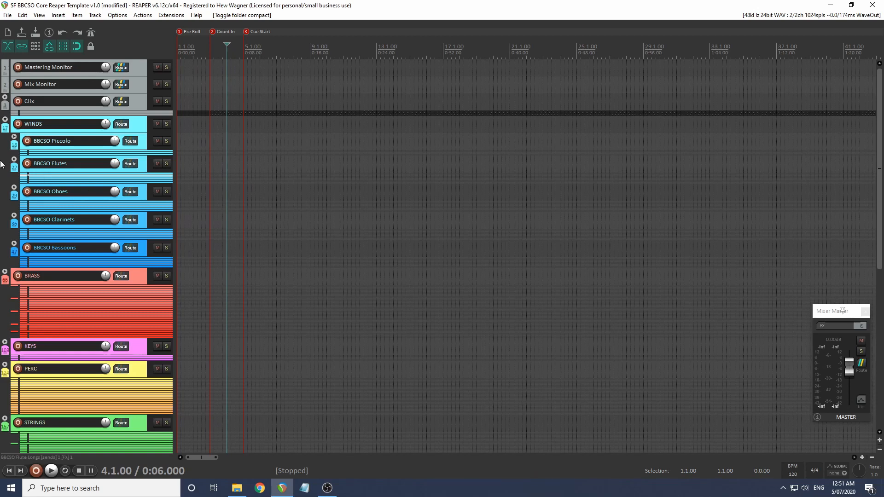
# Expand the Flutes folder, bring the Flute Shorts BBC Symphony Orchestra plugin online, and close its FX window.
pyautogui.click(5, 163)
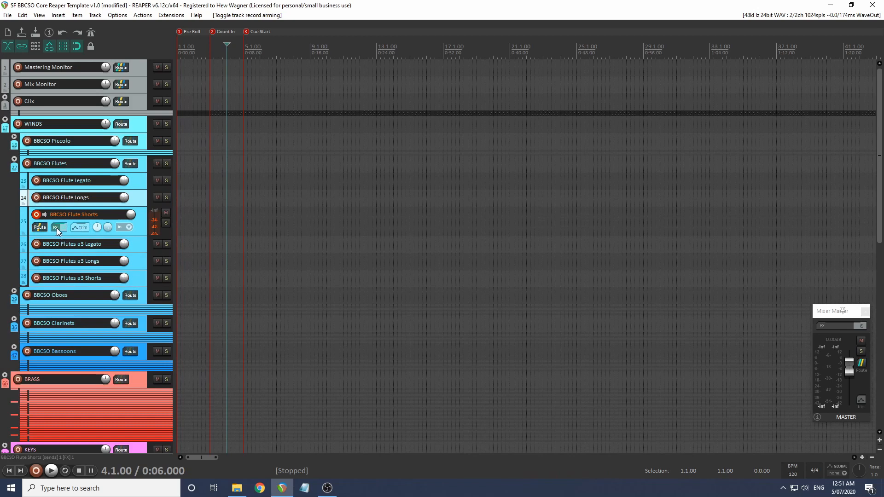
pyautogui.click(55, 227)
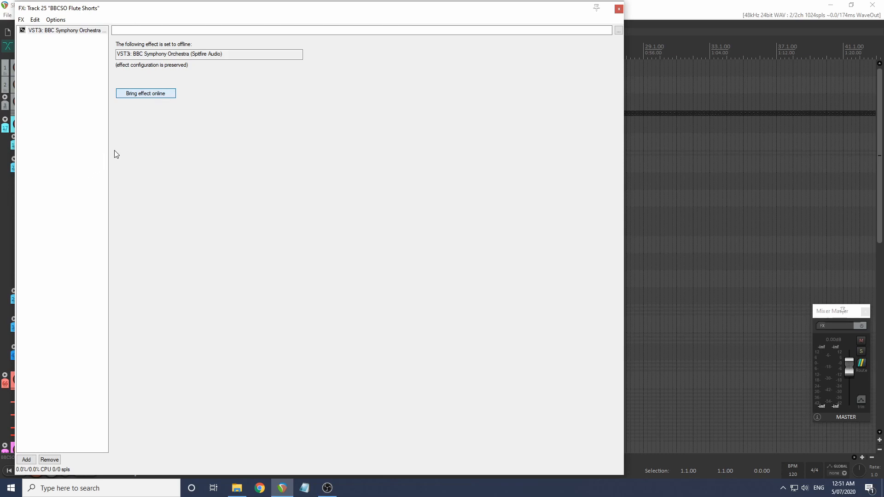
pyautogui.click(144, 93)
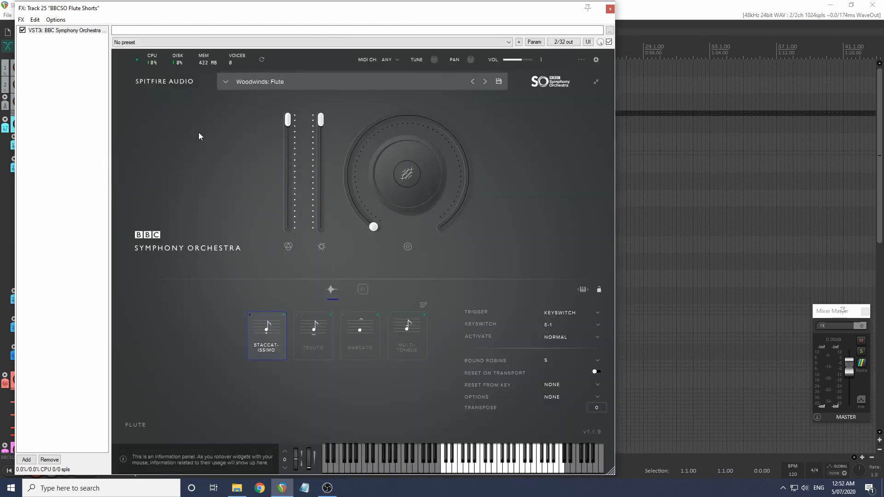
pyautogui.click(609, 9)
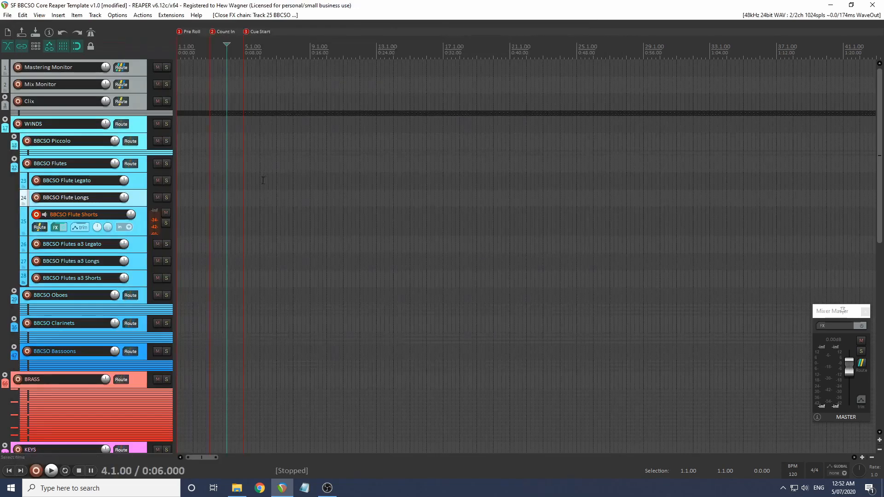
# Collapse the BBCSO Flutes folder from the track context menu so only section folders show.
pyautogui.rightClick(74, 214)
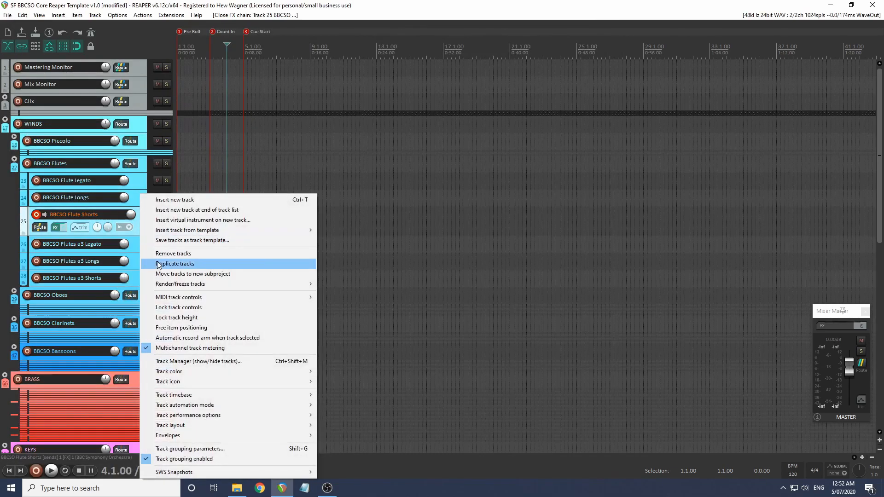
pyautogui.click(175, 264)
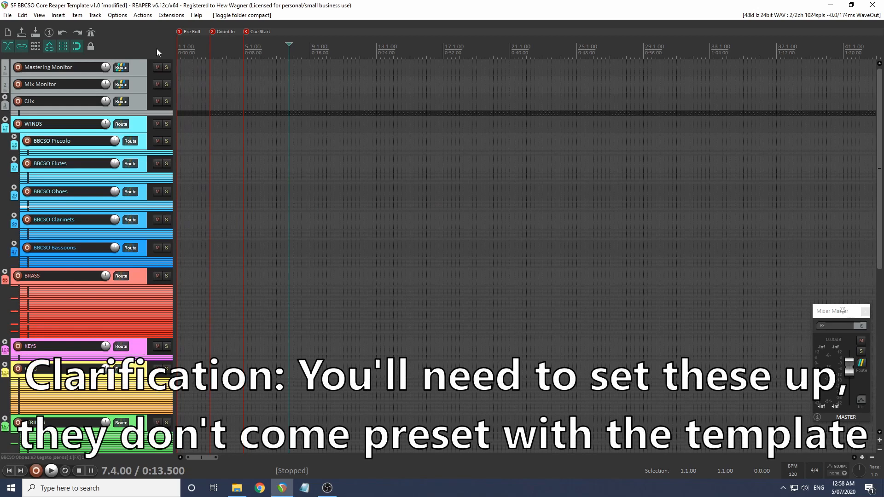
# Review the F1/F2 FX online/offline and F3 freeze shortcuts, expand Oboes and show Oboes a3 Legato FX.
pyautogui.click(142, 15)
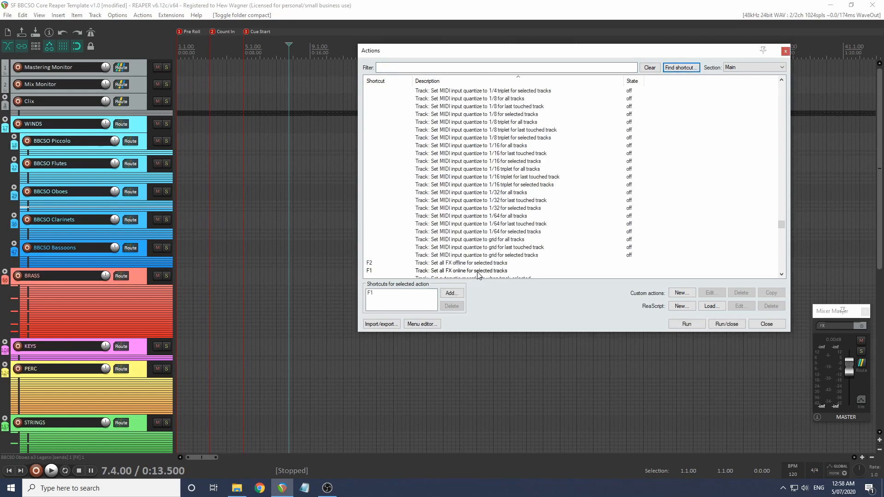
pyautogui.moveTo(437, 268)
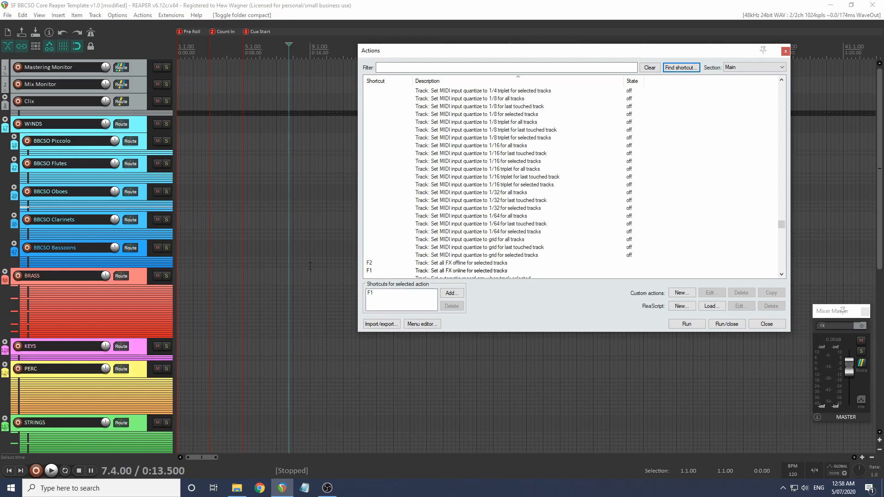
pyautogui.click(19, 191)
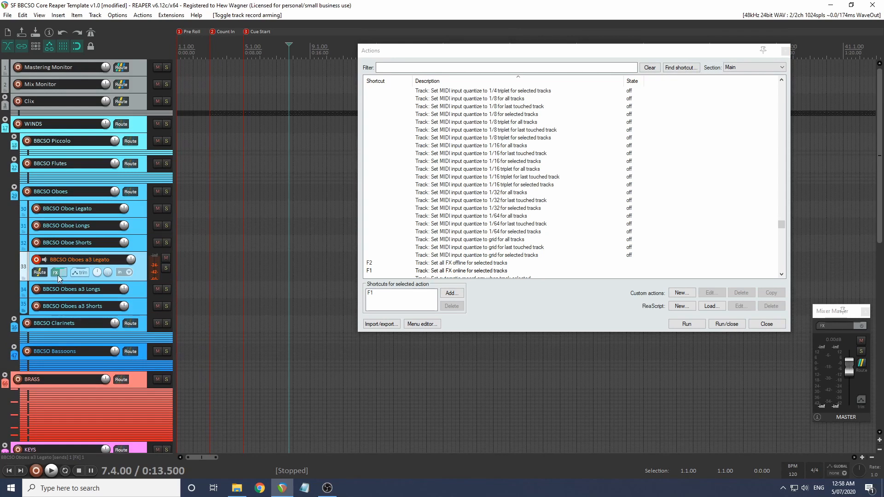
pyautogui.click(55, 272)
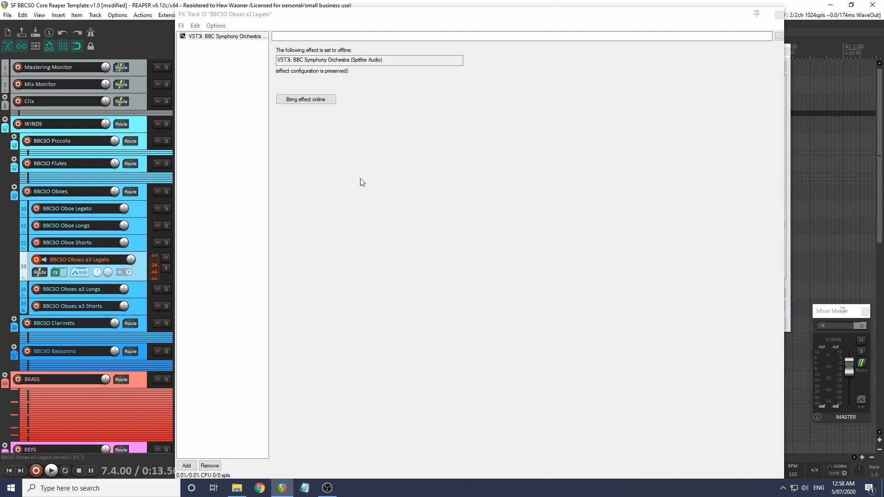
# Bring the Oboes a3 Legato BBC Symphony Orchestra instrument online and look through its window.
pyautogui.click(305, 100)
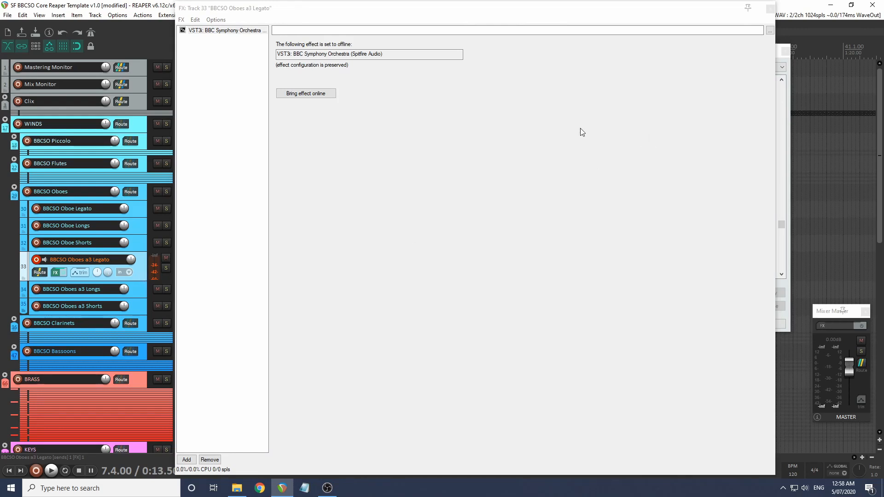
pyautogui.click(306, 93)
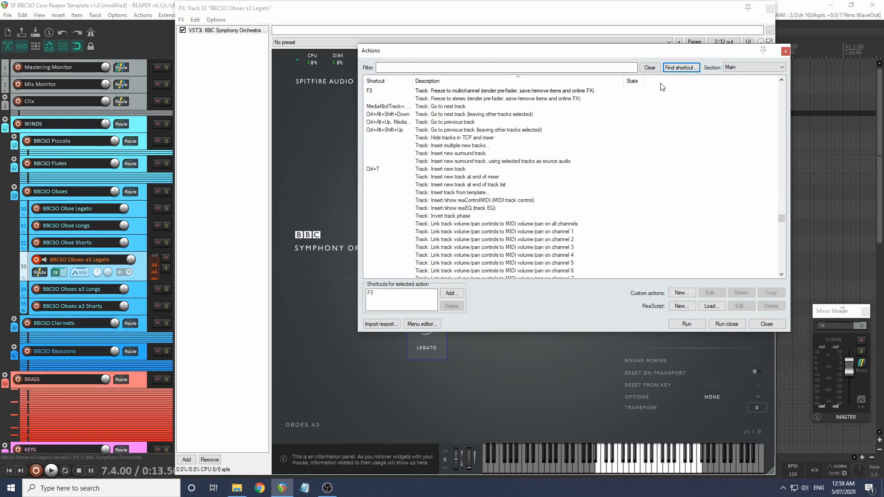
pyautogui.scroll(-3)
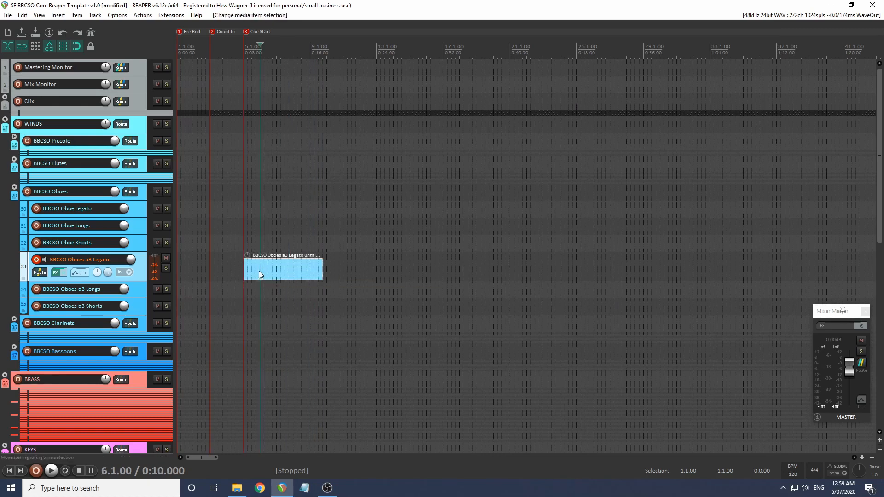
# Freeze the Oboes a3 Legato track with F3, unfreeze with F4, and confirm its instrument is back online.
pyautogui.doubleClick(283, 269)
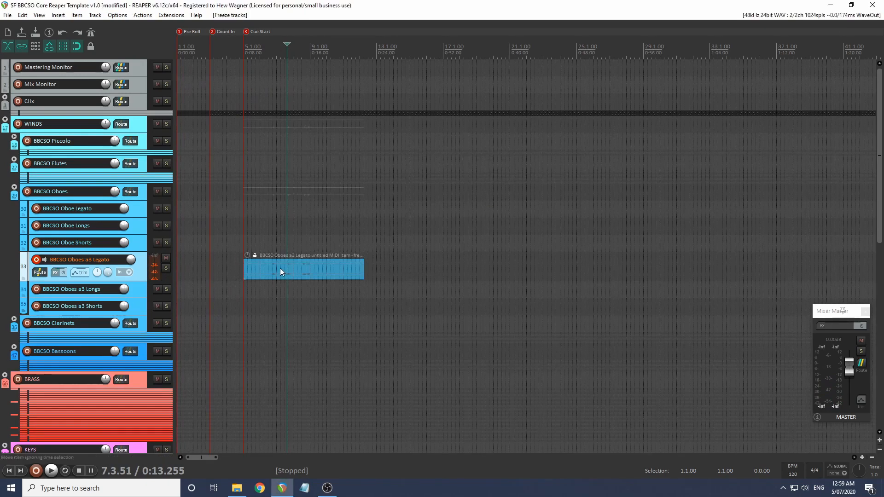
pyautogui.moveTo(303, 270)
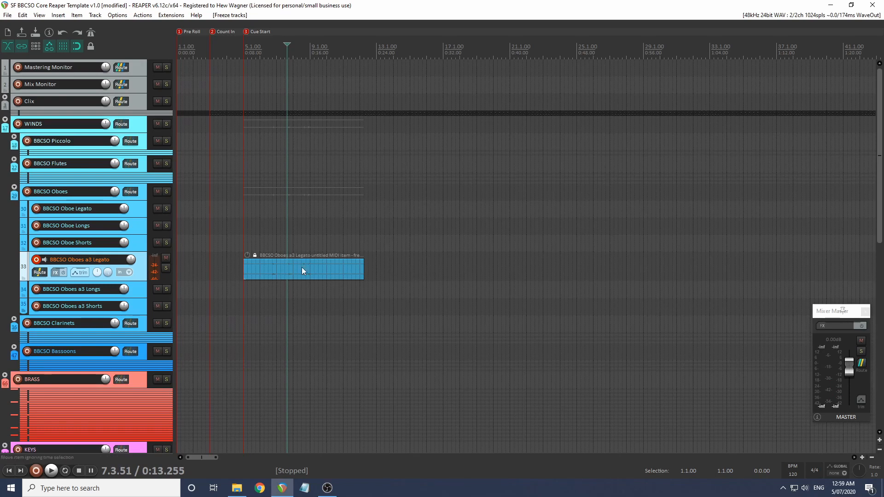
pyautogui.moveTo(276, 276)
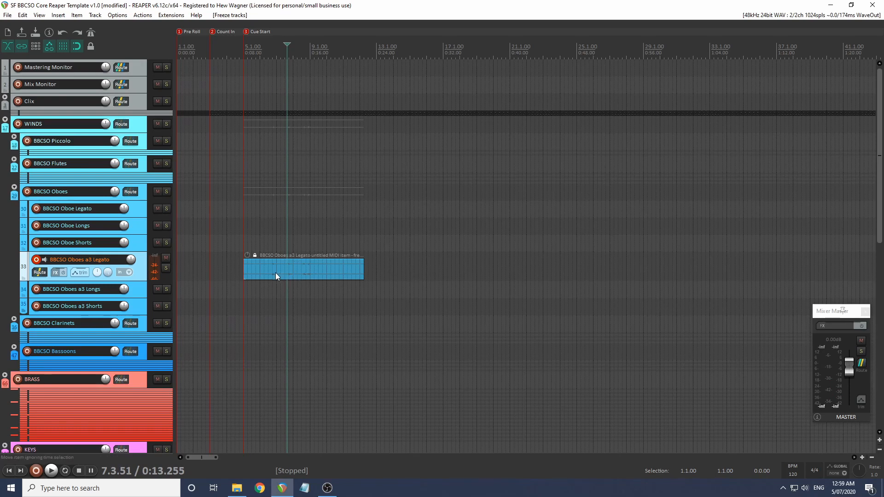
pyautogui.moveTo(254, 277)
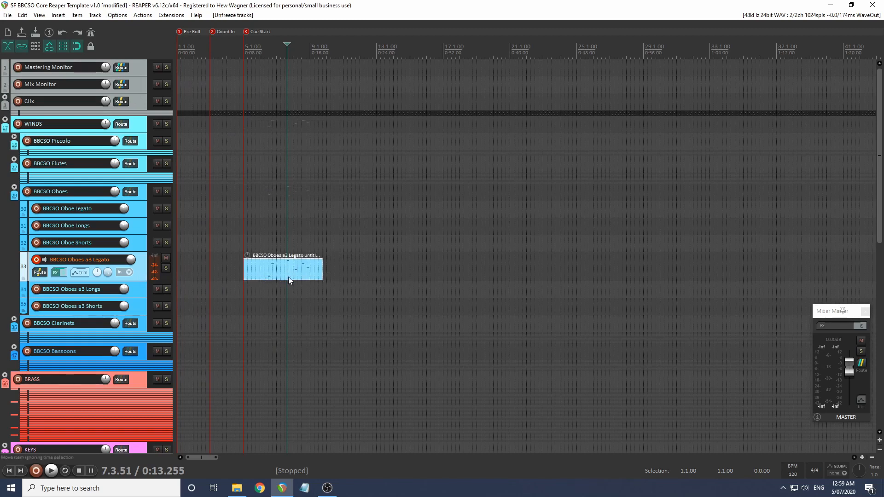
pyautogui.click(55, 272)
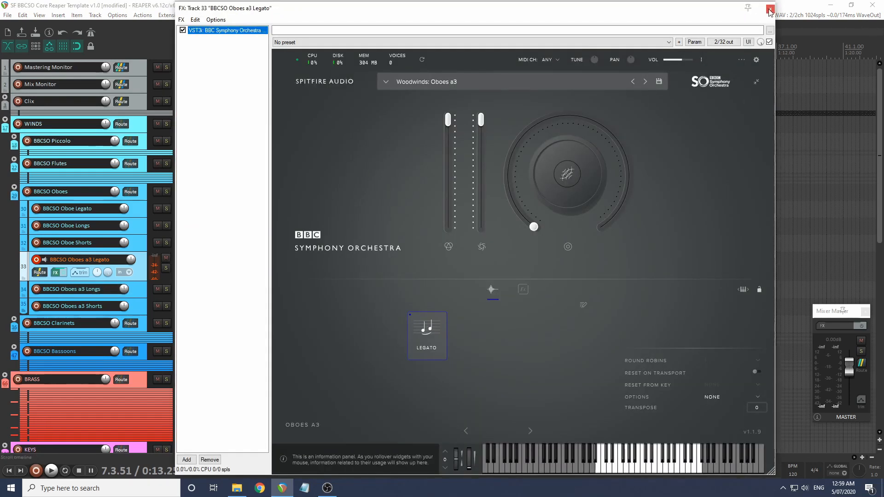
# Freeze the Oboes a3 Legato track to stereo audio via Render/freeze tracks.
pyautogui.click(768, 10)
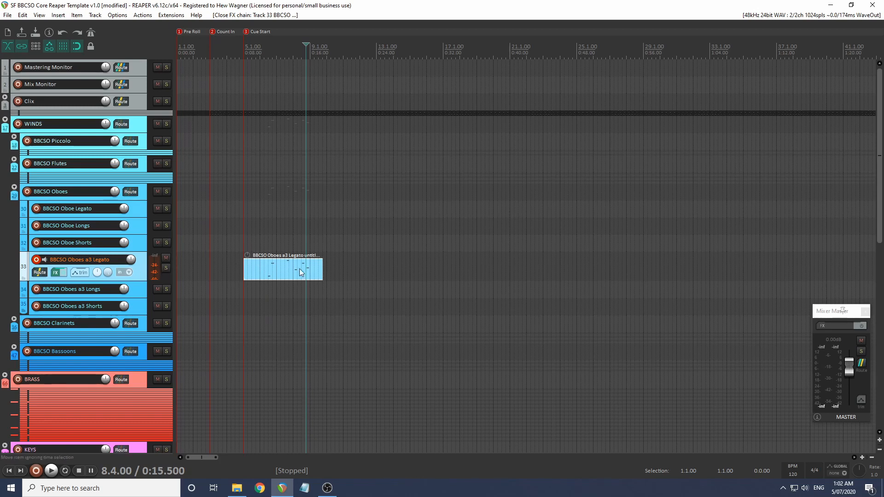
pyautogui.click(54, 273)
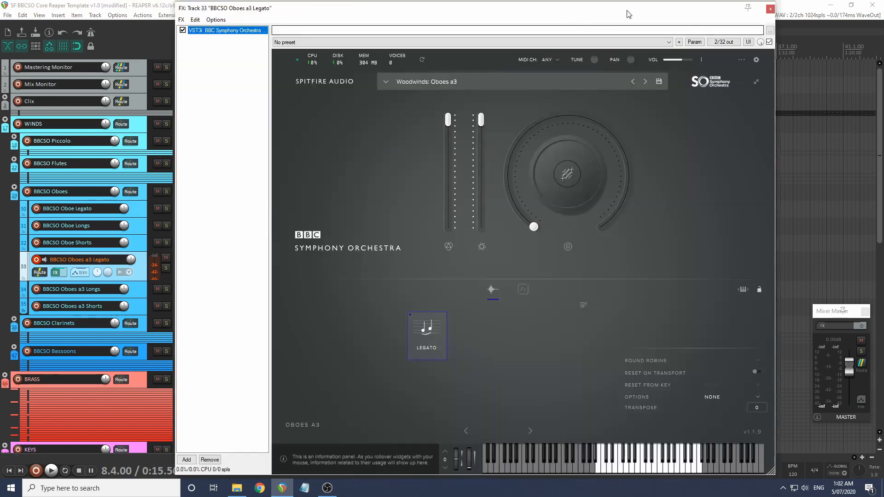
pyautogui.click(770, 8)
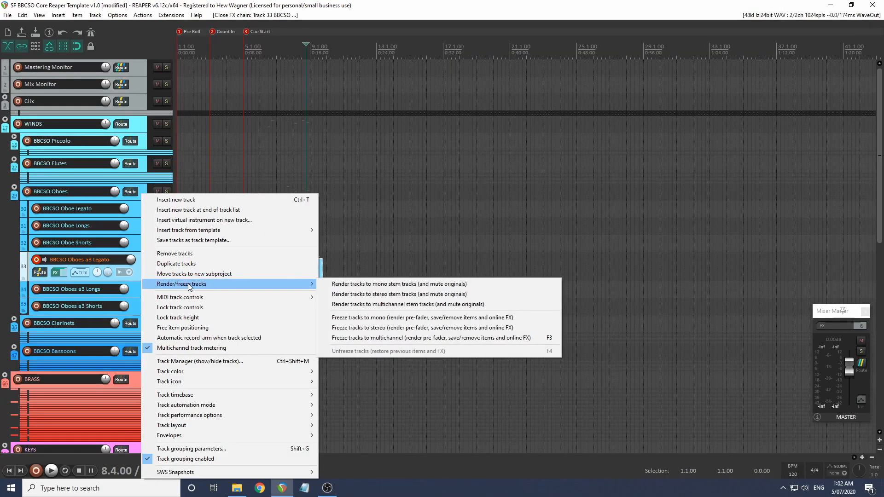
pyautogui.moveTo(394, 330)
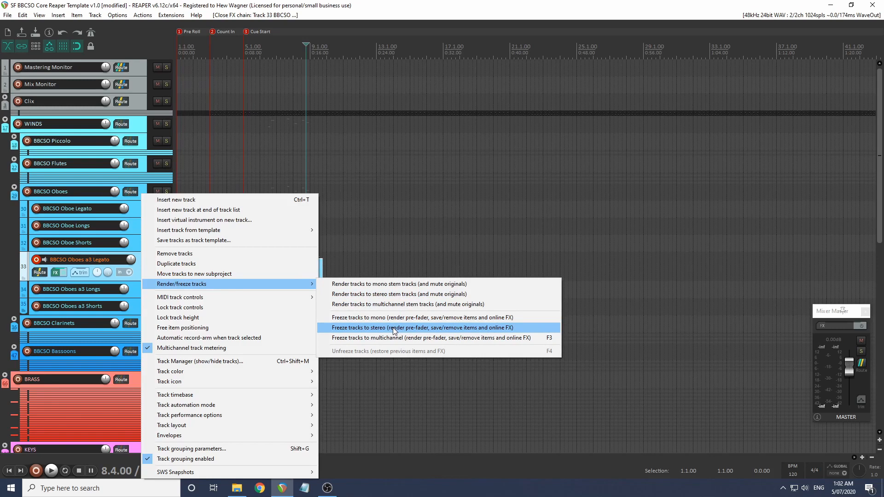
pyautogui.click(423, 328)
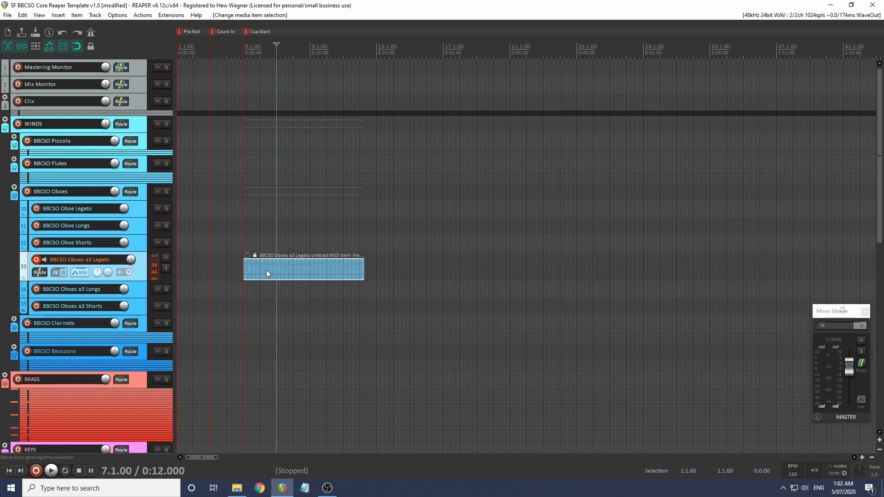
# Unfreeze the track to restore its MIDI item and verify the oboe instrument is online again.
pyautogui.click(54, 273)
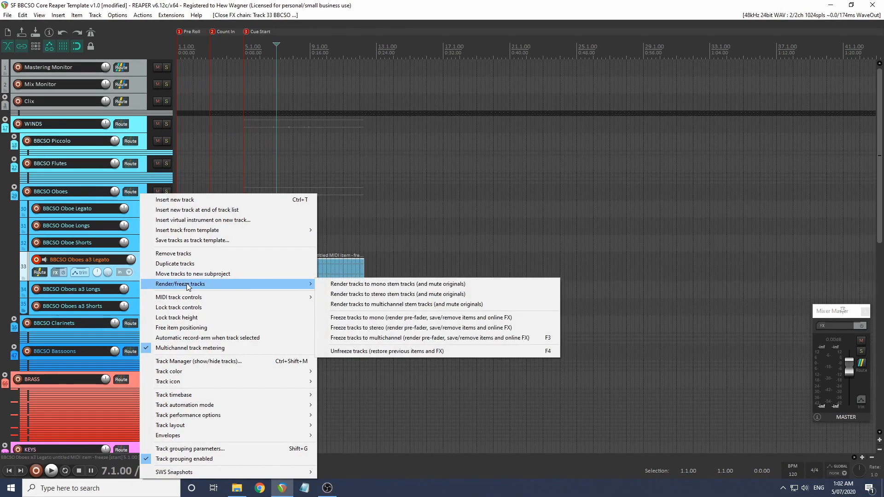
pyautogui.moveTo(393, 351)
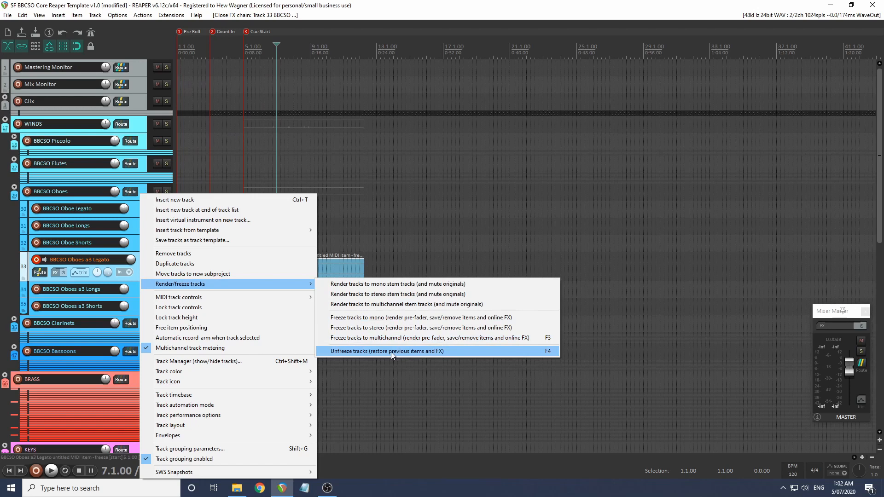
pyautogui.click(387, 351)
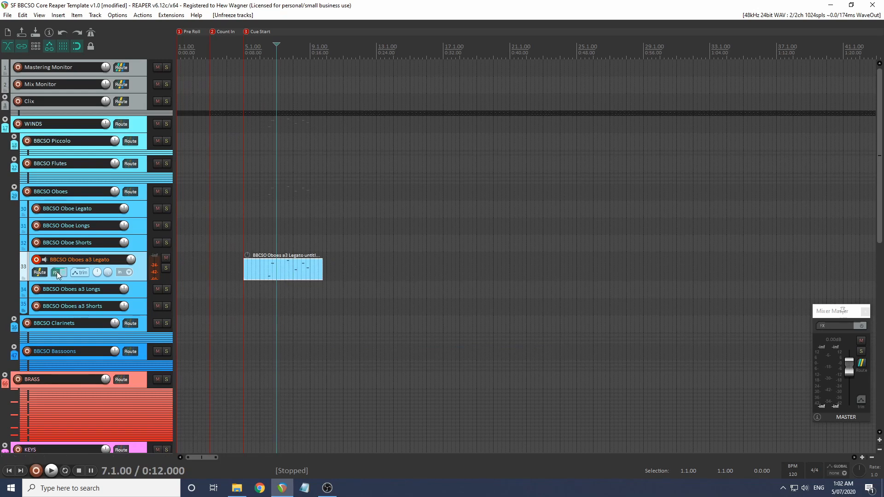
pyautogui.click(58, 272)
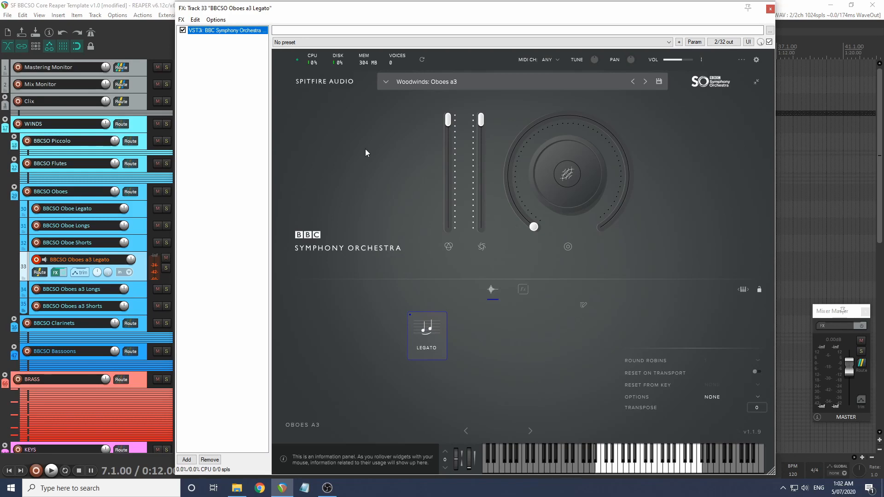
pyautogui.click(770, 9)
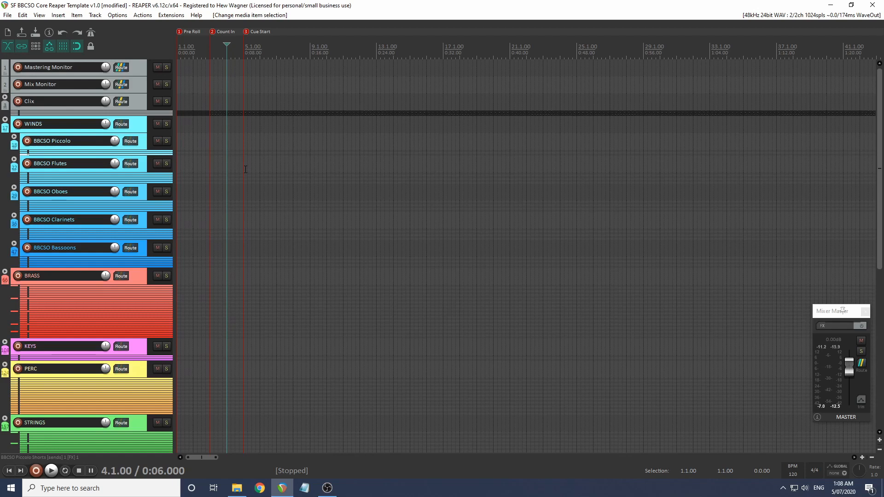
pyautogui.moveTo(31, 156)
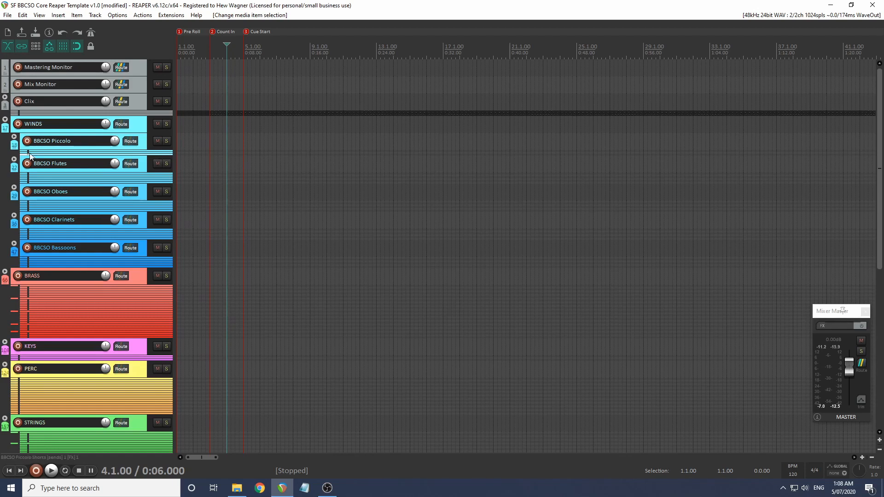
pyautogui.click(8, 141)
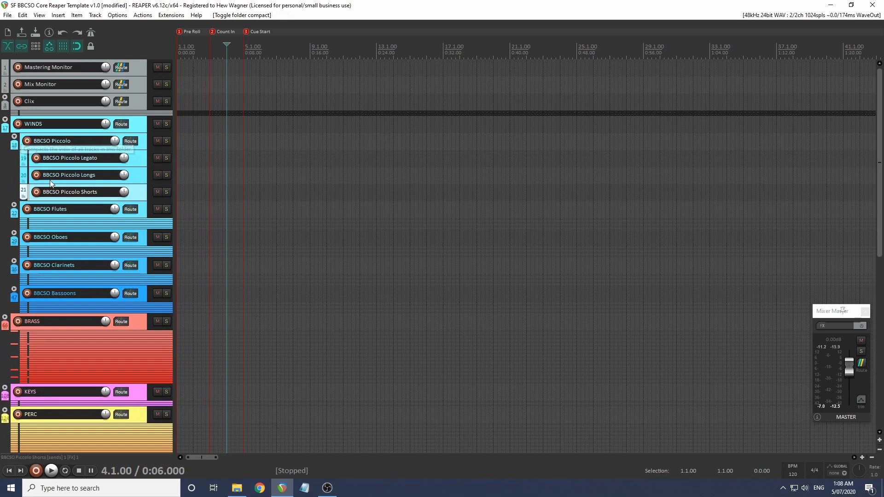
pyautogui.click(77, 191)
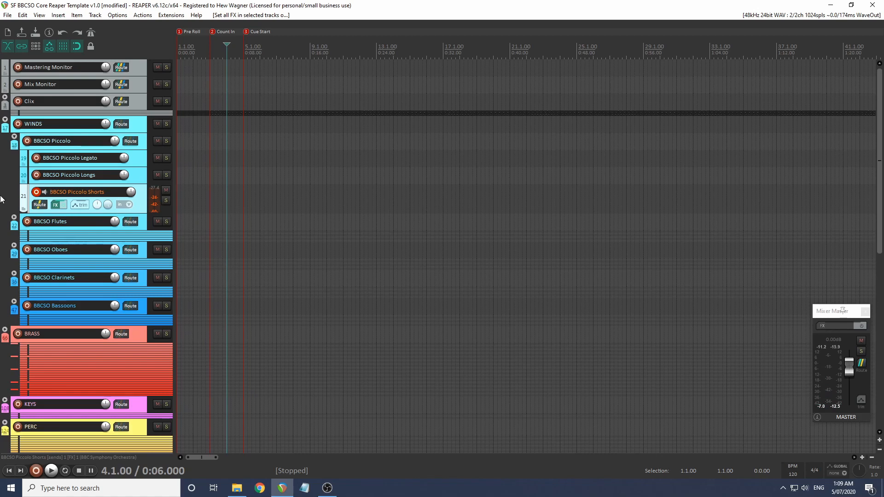
pyautogui.scroll(-3)
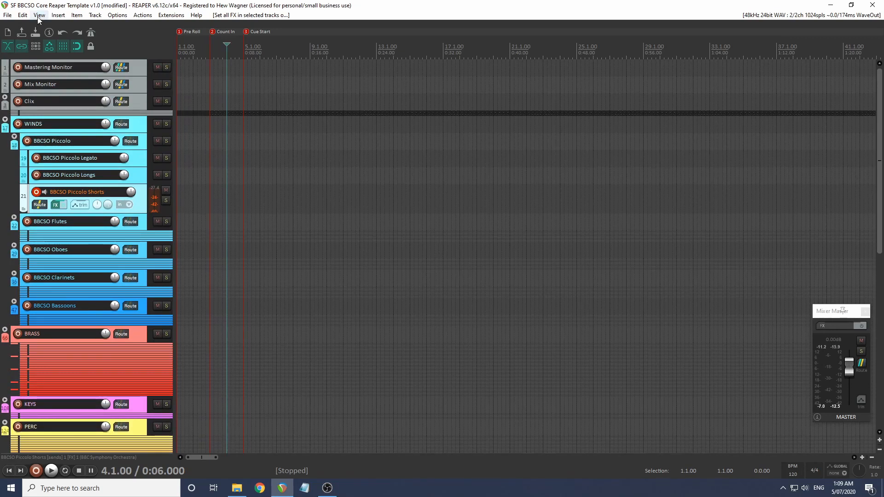
# In Track Manager show the hidden Bass Clarinet, WINDS Stems and Winds FX tracks, then close it.
pyautogui.click(40, 16)
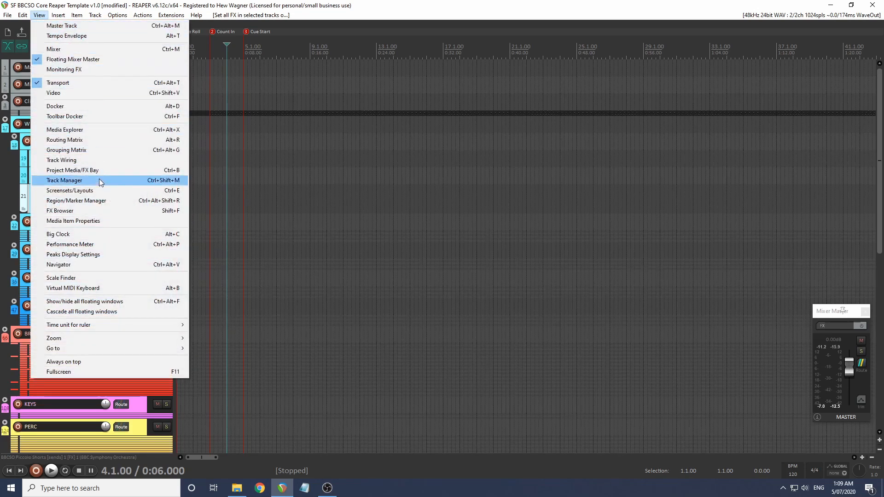
pyautogui.click(64, 180)
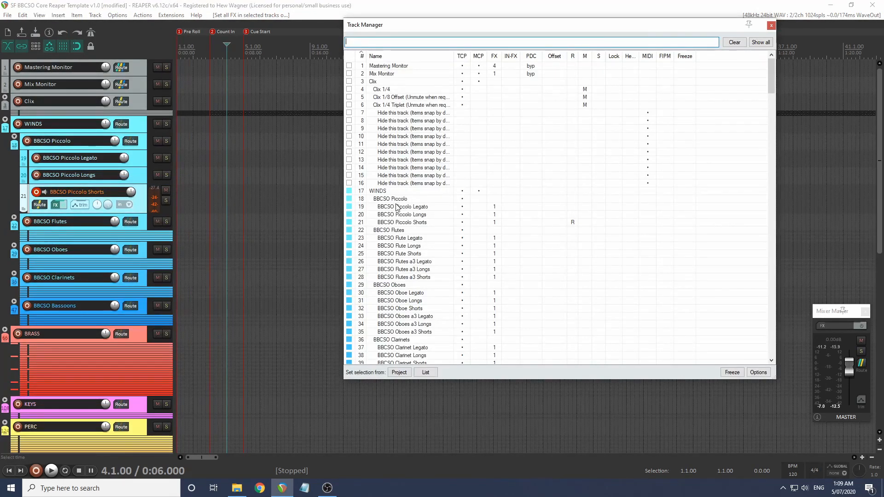
pyautogui.scroll(-3)
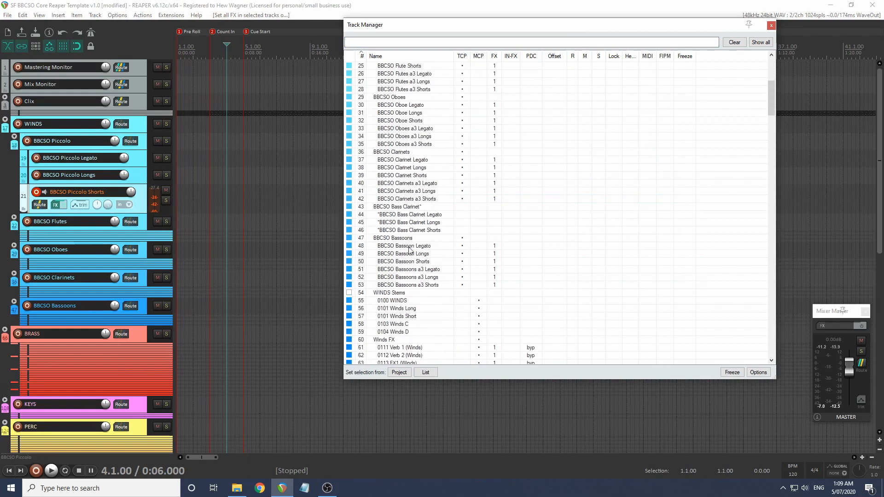
pyautogui.scroll(-3)
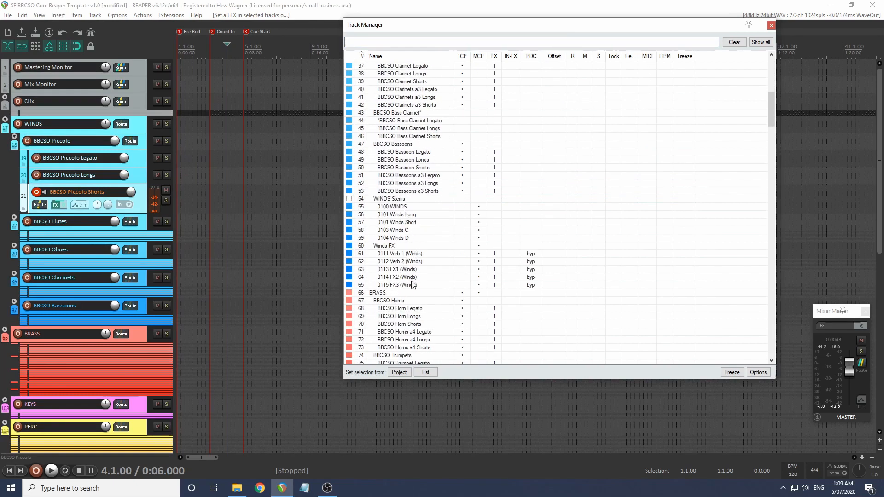
pyautogui.click(400, 285)
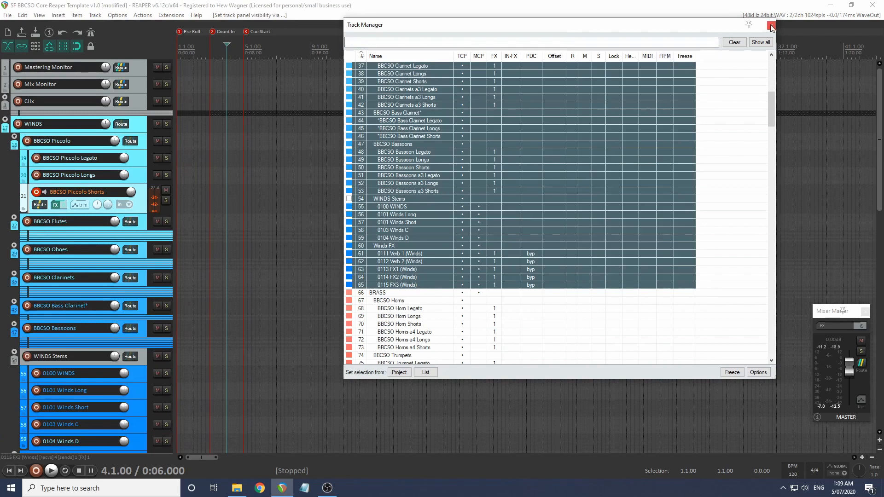
pyautogui.click(770, 26)
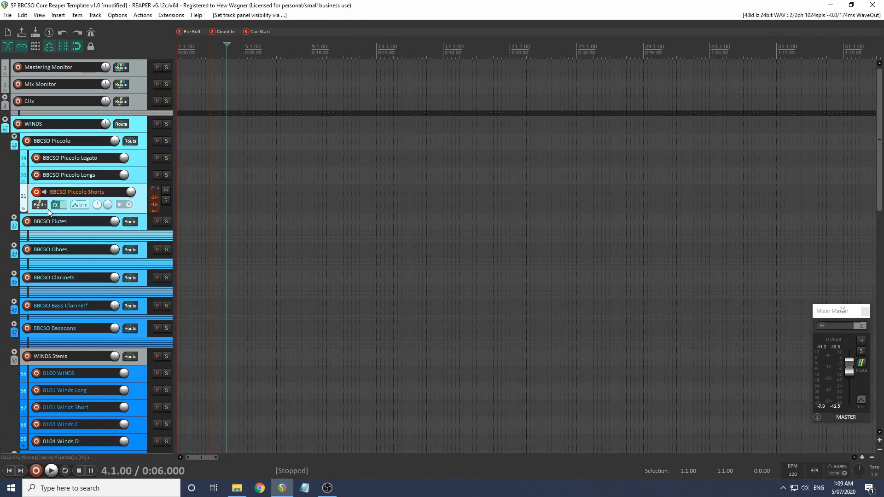
# Check the winds stem tracks, select 0101 Winds Short, then record-arm the Mix Monitor track.
pyautogui.click(40, 204)
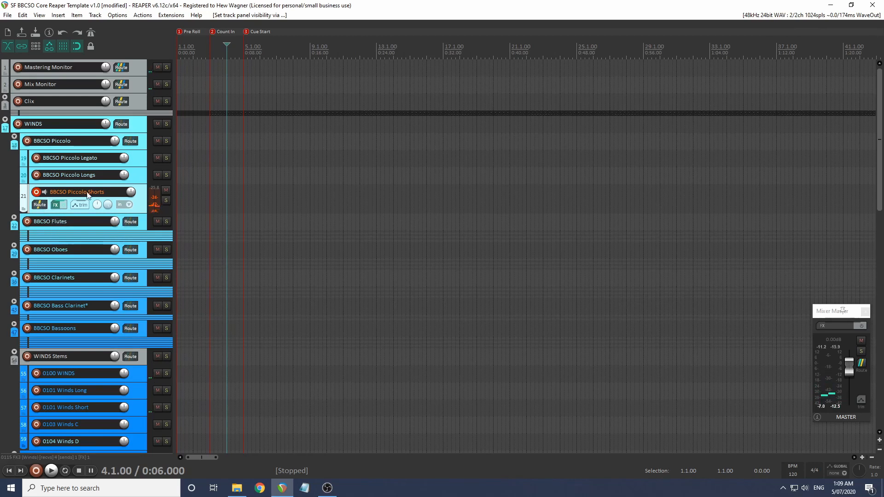
pyautogui.scroll(-3)
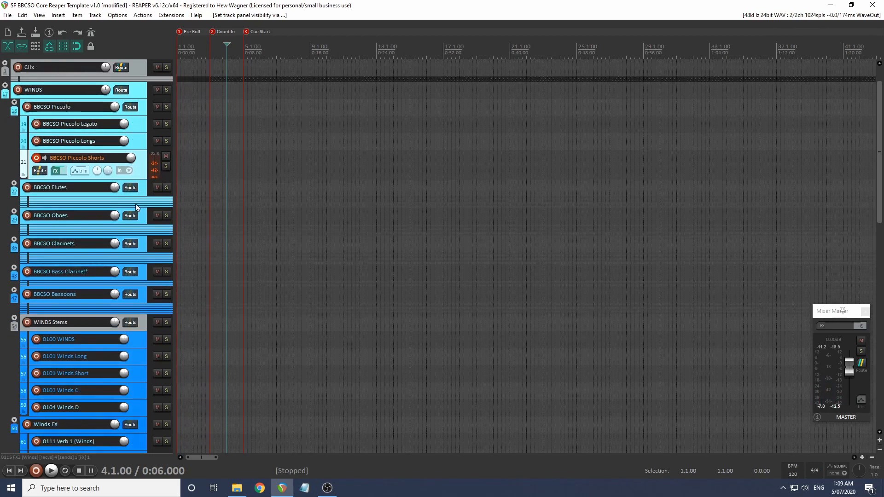
pyautogui.scroll(-3)
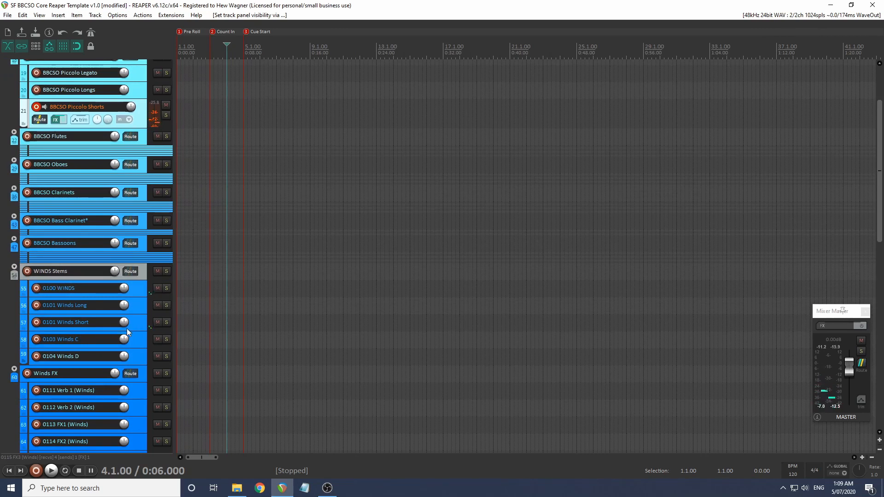
pyautogui.click(73, 322)
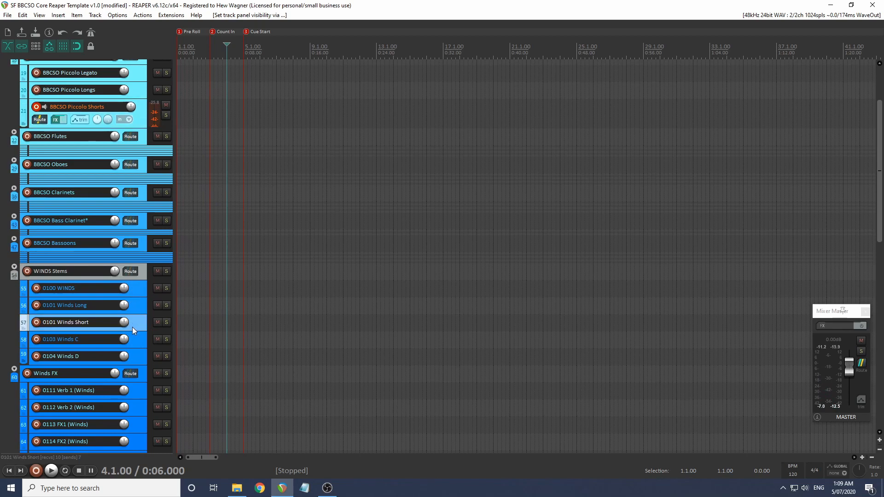
pyautogui.click(79, 288)
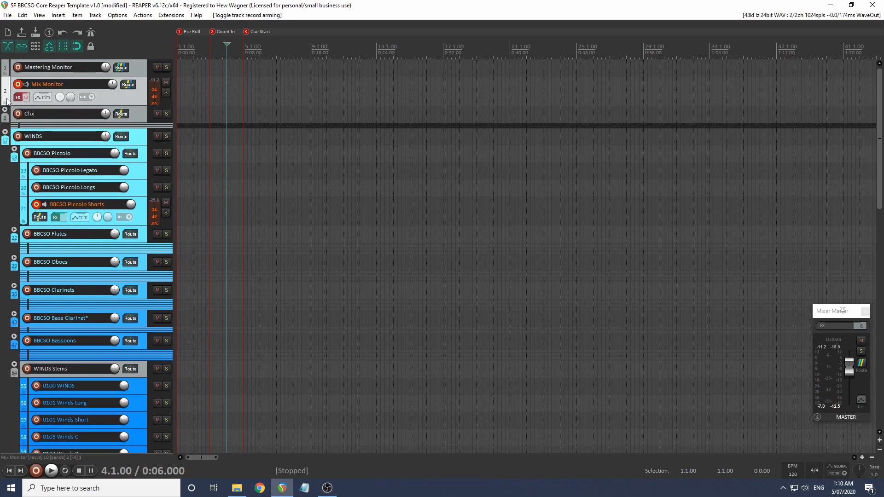
# Inspect the Mix Monitor and Mastering Monitor offline FX chains (ReaEQ, ReaComp, ReaXcomp, Master Limiter) and close them.
pyautogui.click(17, 96)
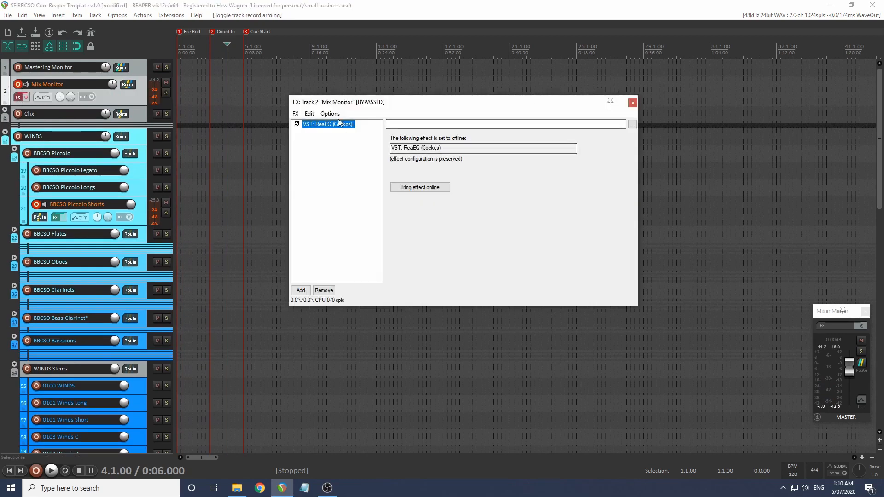
pyautogui.click(631, 102)
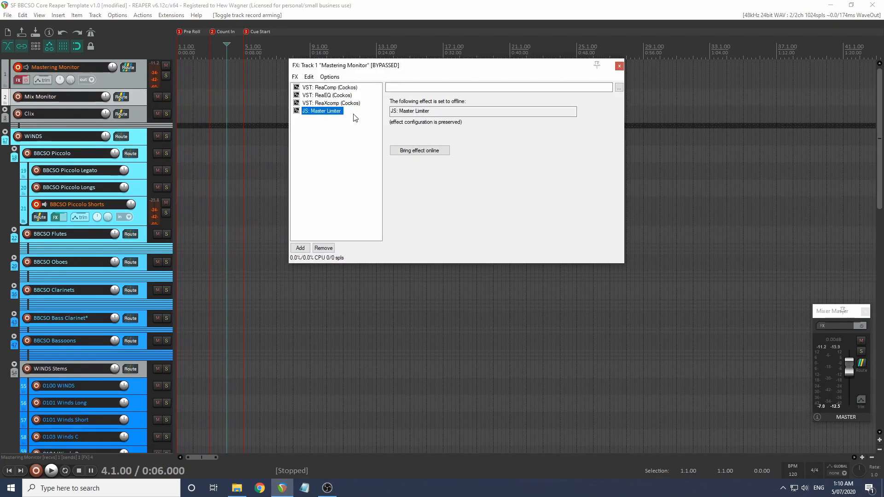
pyautogui.click(619, 66)
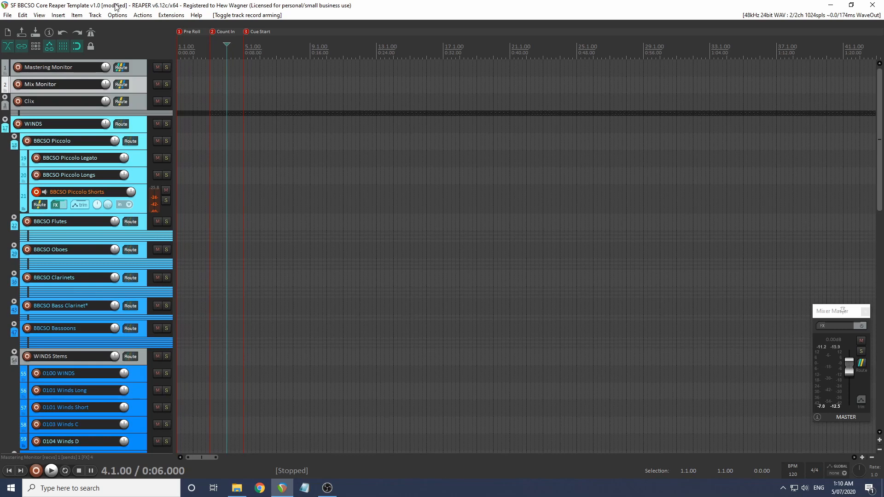
# Dock the Mixer below the tracks via View > Mixer, showing winds stems, FX returns and brass strips.
pyautogui.scroll(-3)
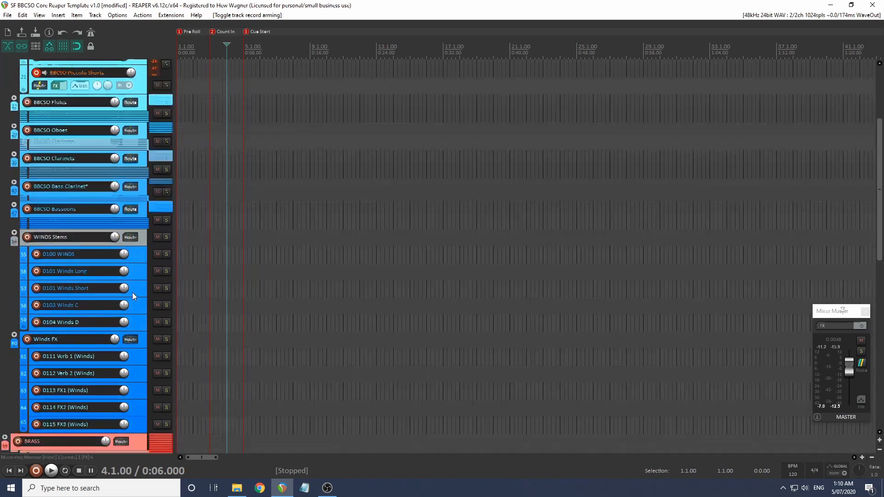
pyautogui.scroll(-3)
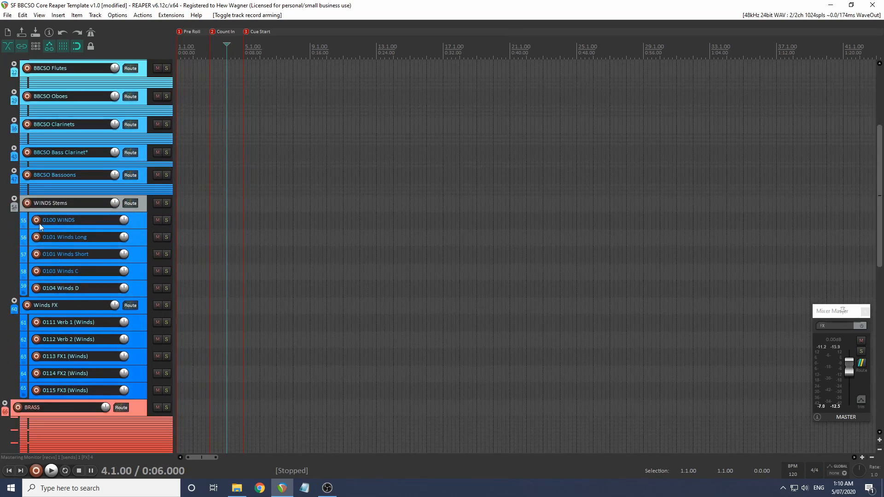
pyautogui.click(38, 15)
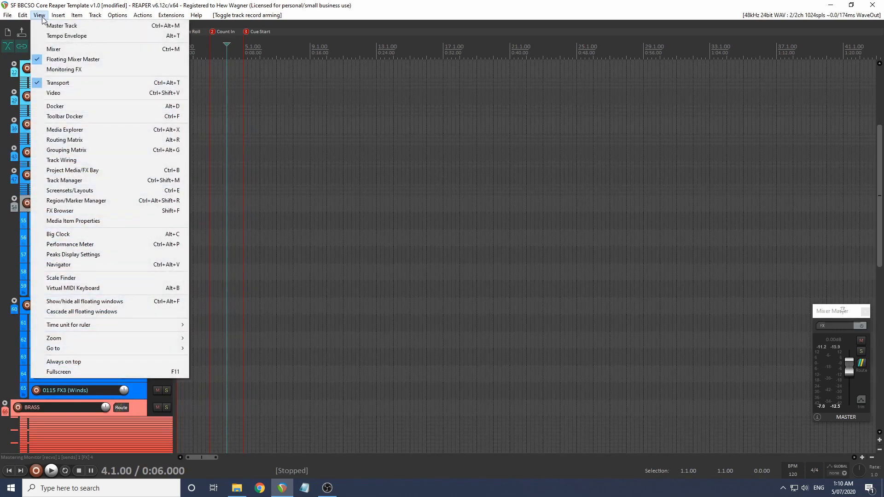
pyautogui.click(54, 48)
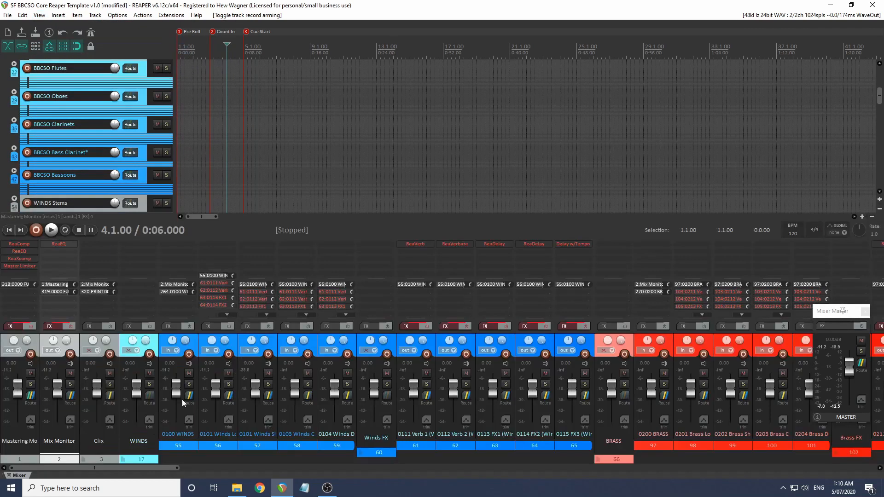
pyautogui.moveTo(314, 444)
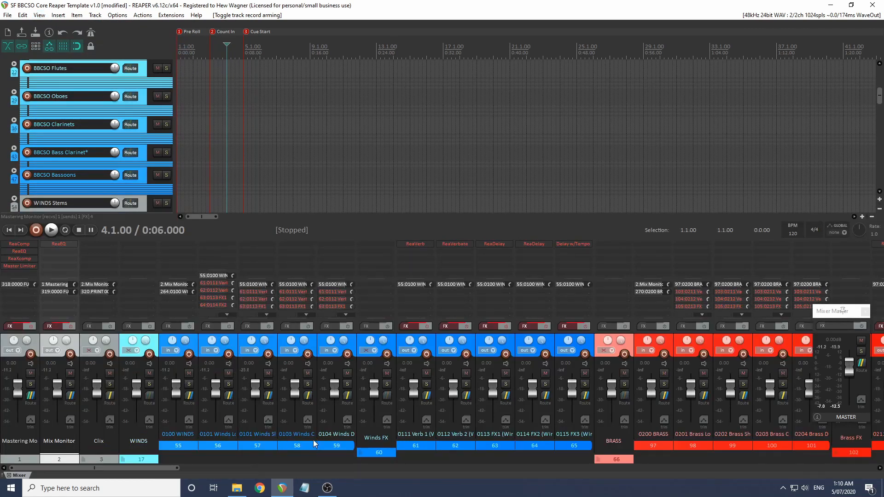
pyautogui.moveTo(433, 438)
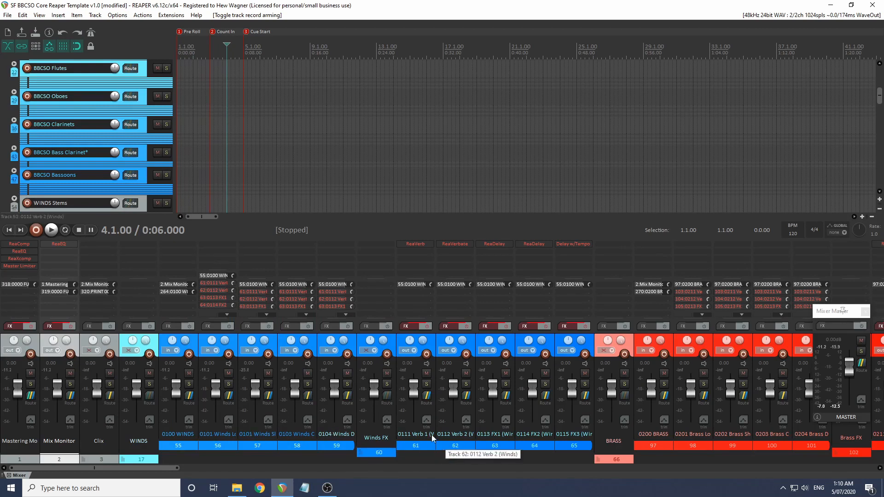
pyautogui.moveTo(509, 422)
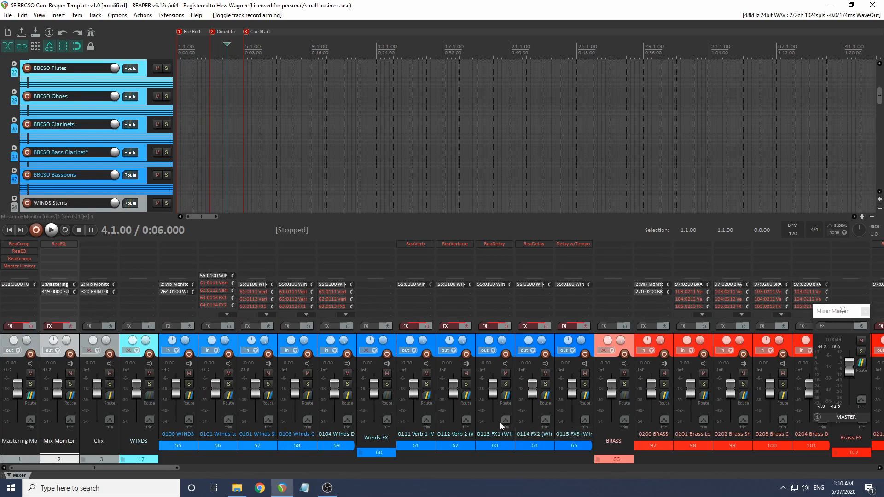
pyautogui.moveTo(498, 428)
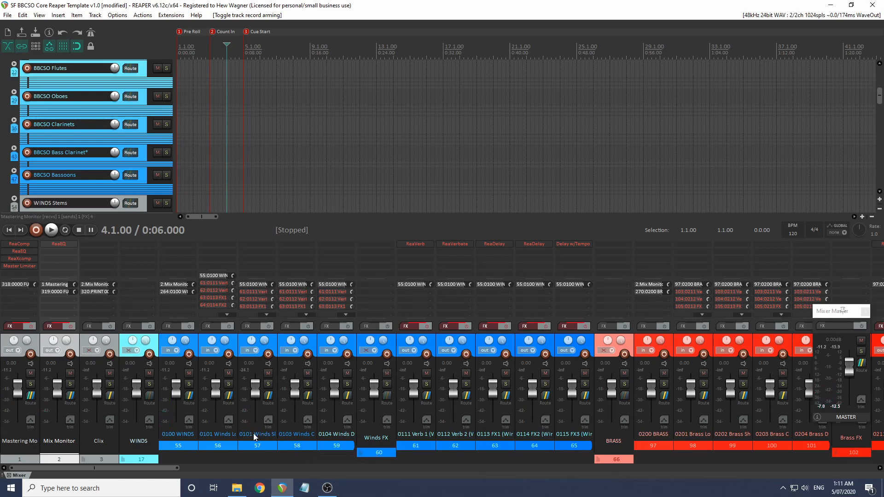
pyautogui.moveTo(268, 435)
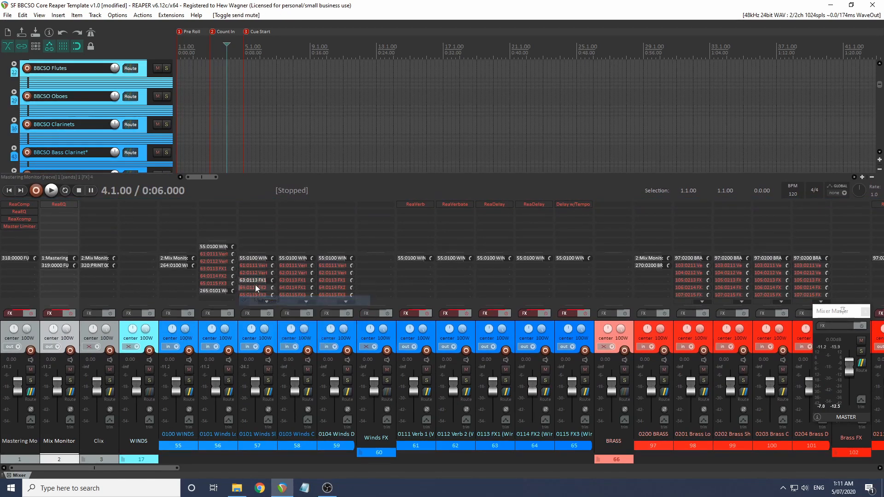
pyautogui.moveTo(255, 287)
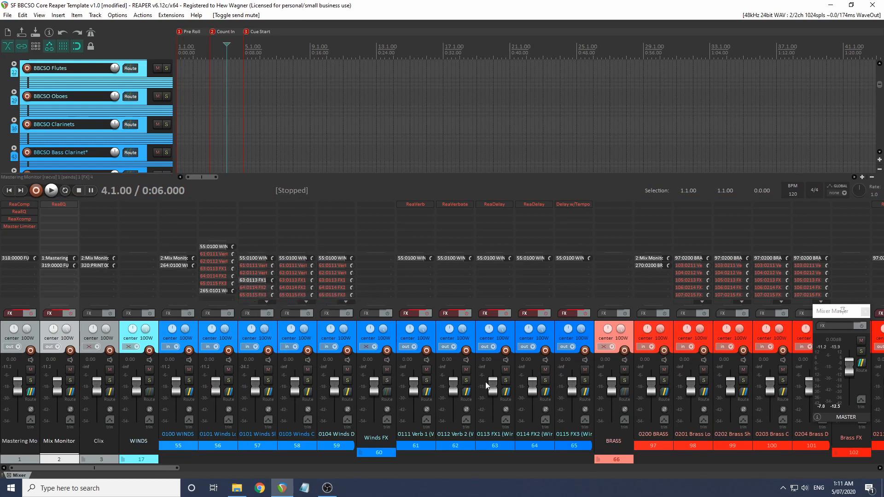
# Un-bypass the 0113 FX1 (Winds) chain, bring ReaDelay online, and close its FX window.
pyautogui.click(486, 314)
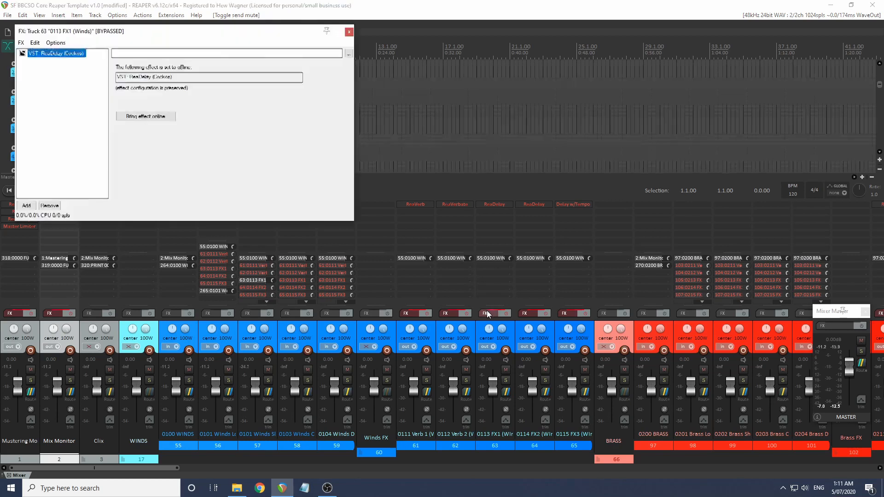
pyautogui.click(486, 313)
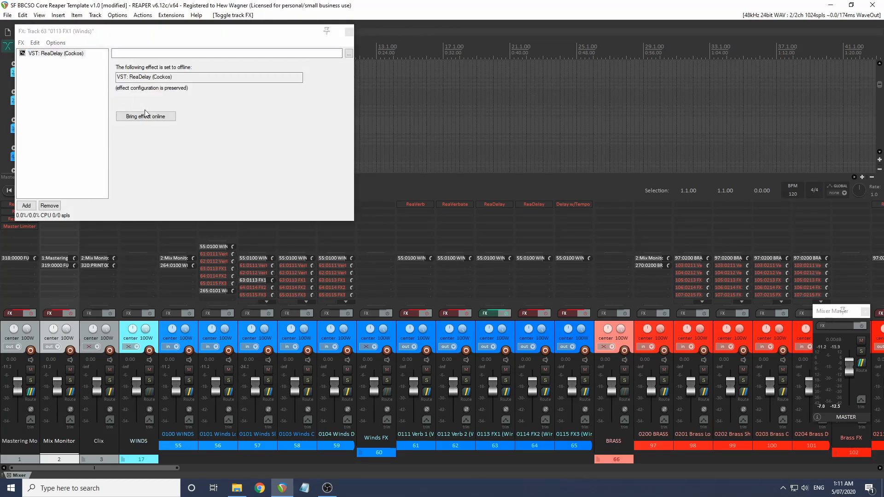
pyautogui.click(145, 116)
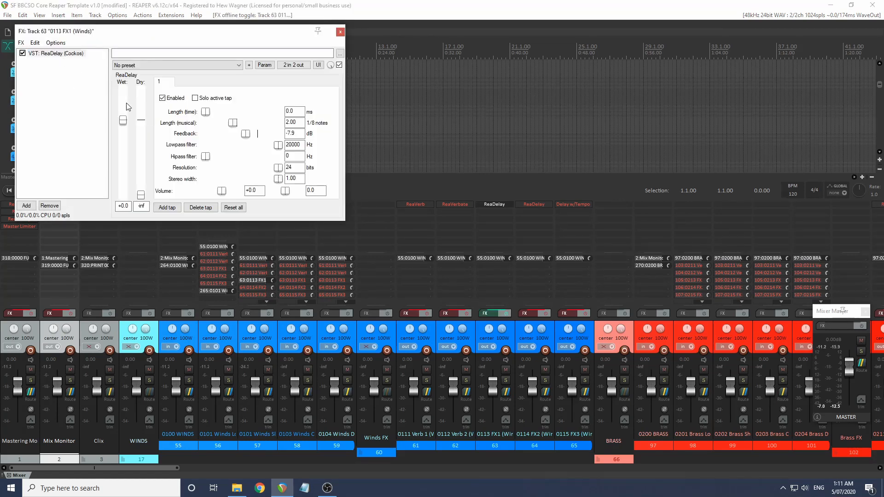
pyautogui.moveTo(114, 106)
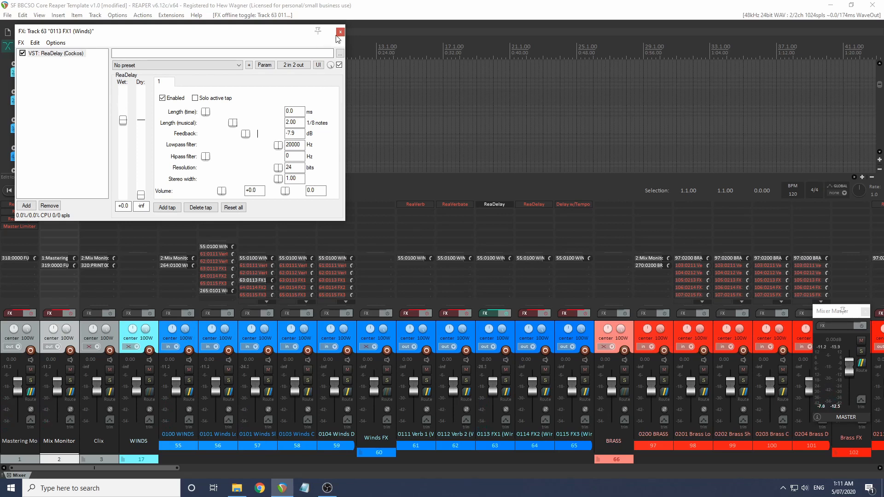
pyautogui.click(340, 31)
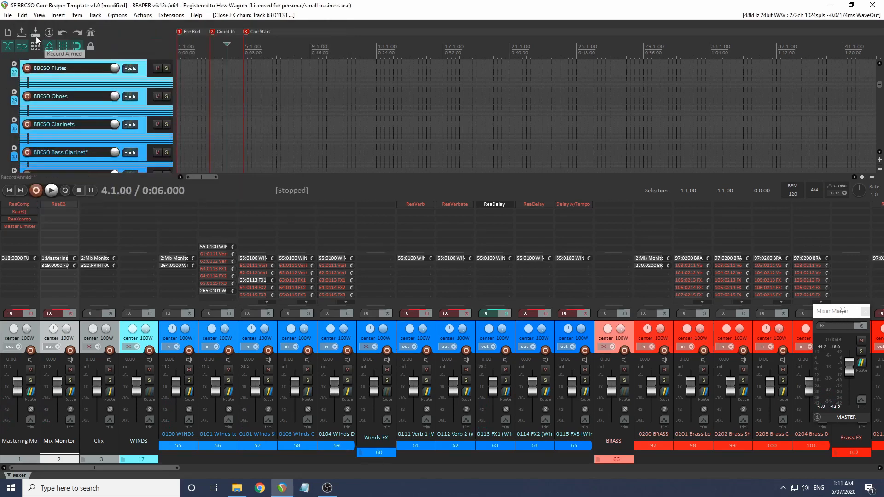
# Toggle the Mixer off via View > Mixer and return the track panel to the top of the project.
pyautogui.click(38, 15)
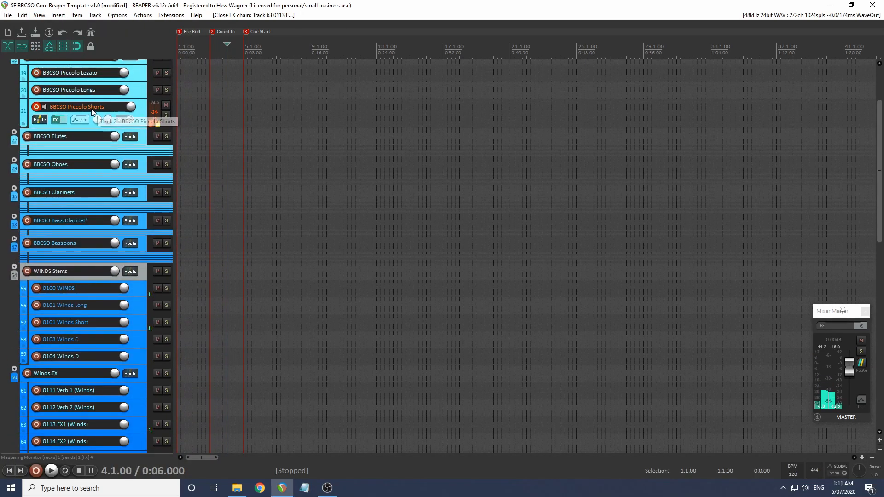
pyautogui.scroll(-3)
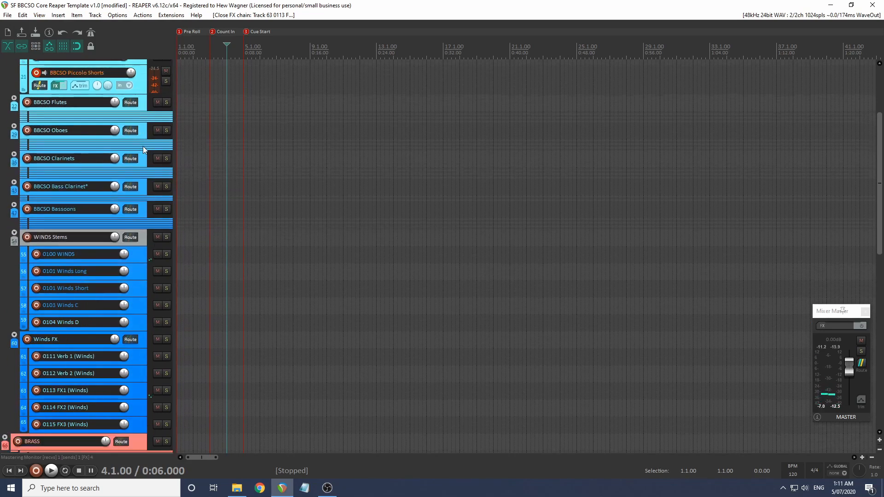
pyautogui.click(68, 288)
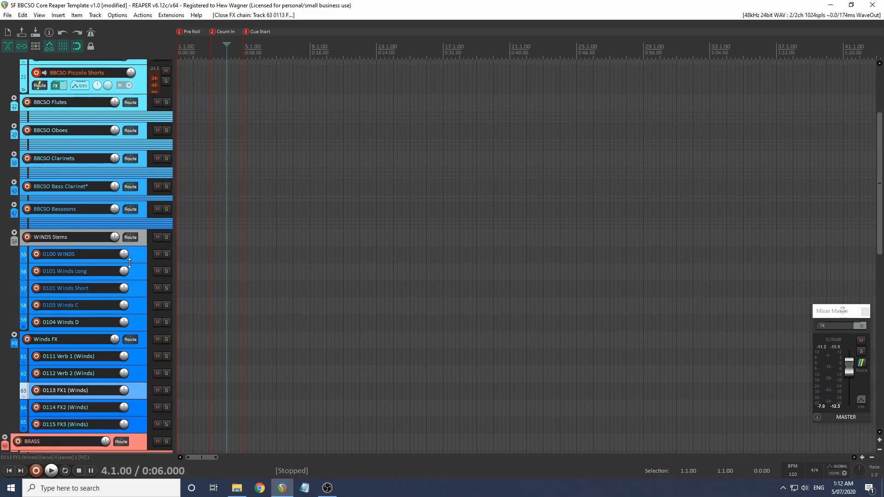
pyautogui.click(67, 254)
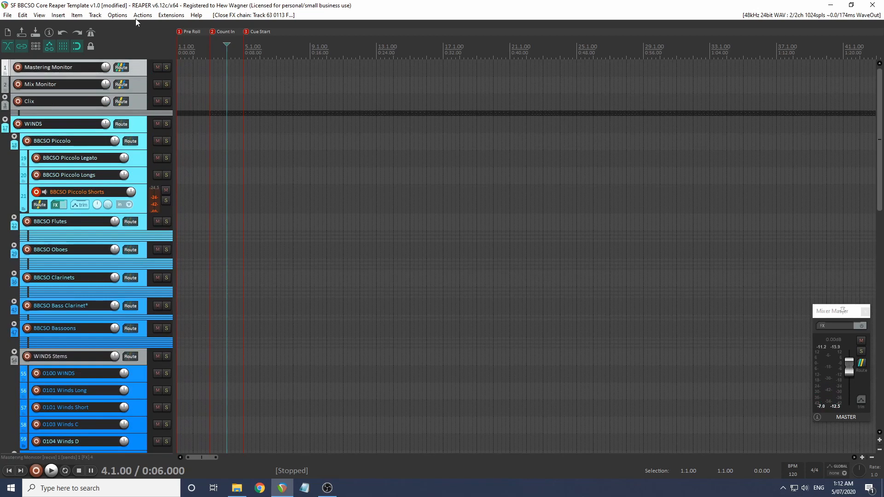
pyautogui.moveTo(139, 97)
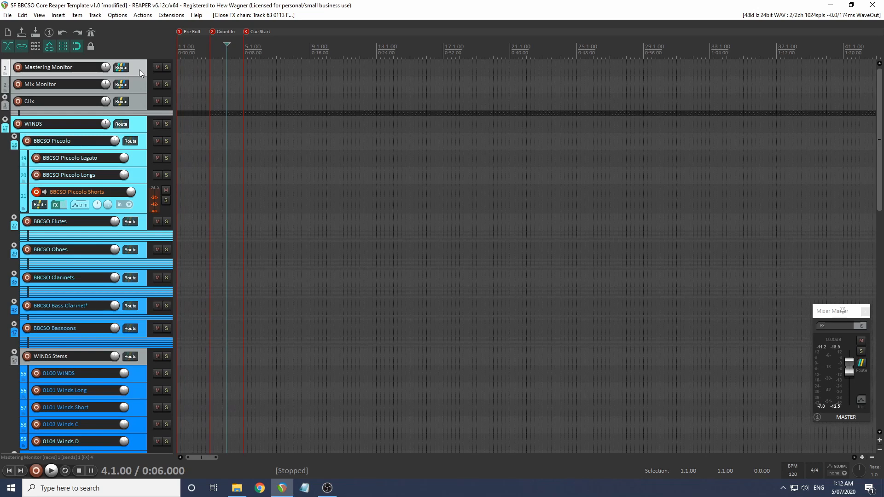
pyautogui.moveTo(157, 84)
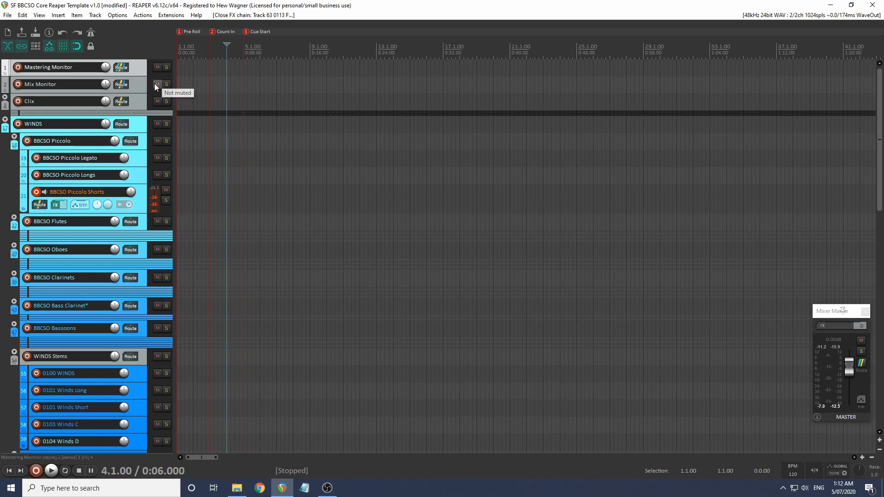
# Unmute both PRINT MONITOR tracks and record-arm the PRINT 0100–0104 winds print tracks.
pyautogui.scroll(-3)
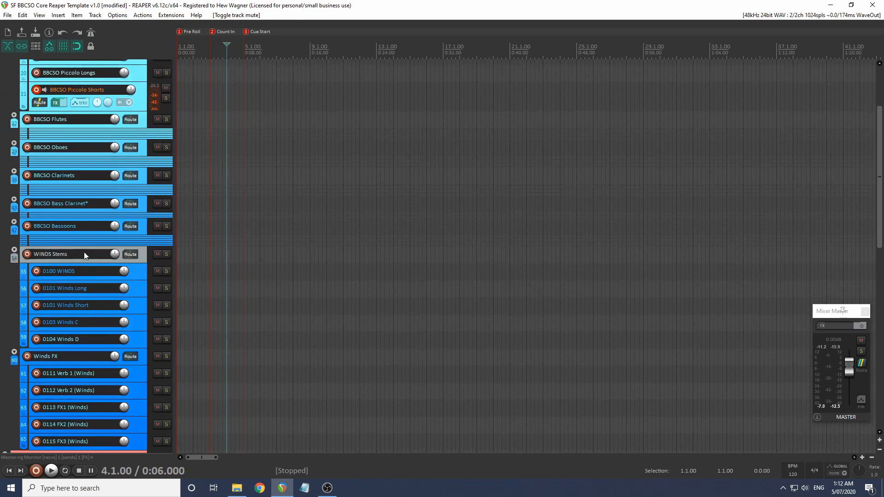
pyautogui.scroll(-3)
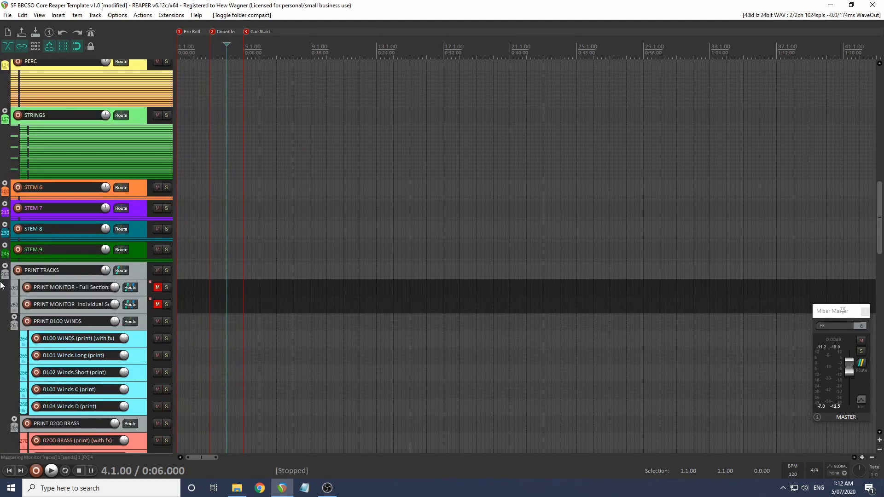
pyautogui.scroll(-3)
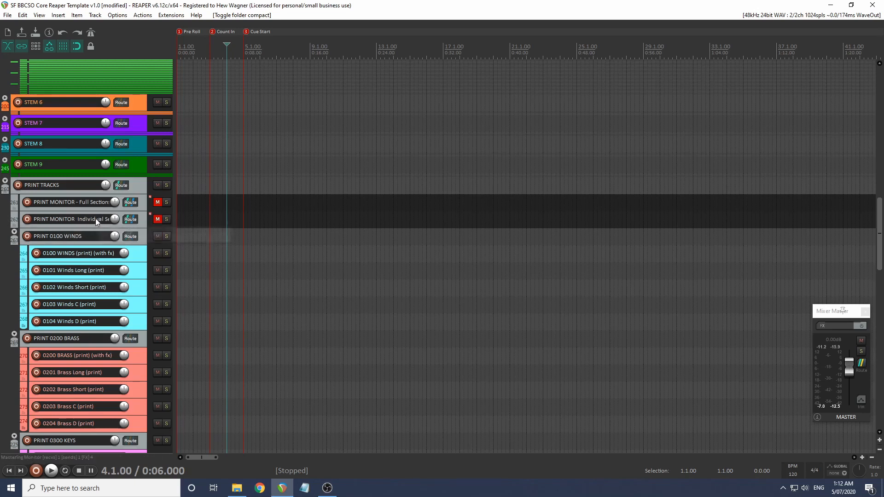
pyautogui.click(159, 219)
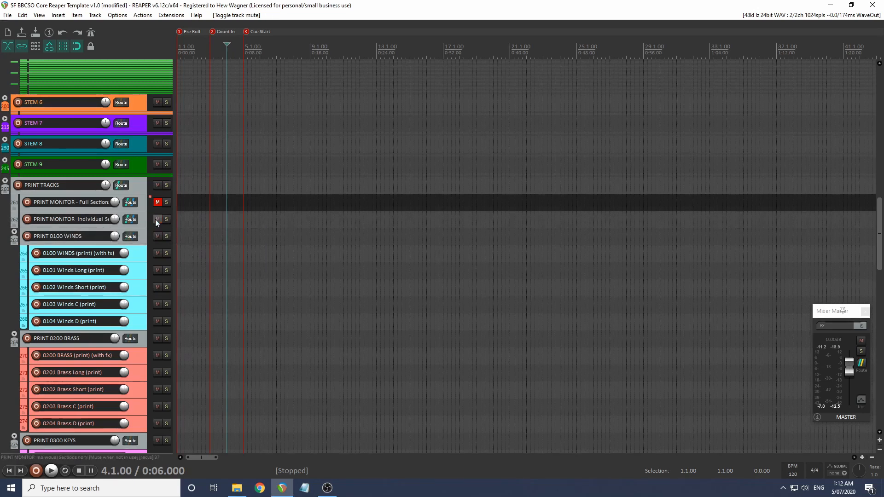
pyautogui.moveTo(150, 223)
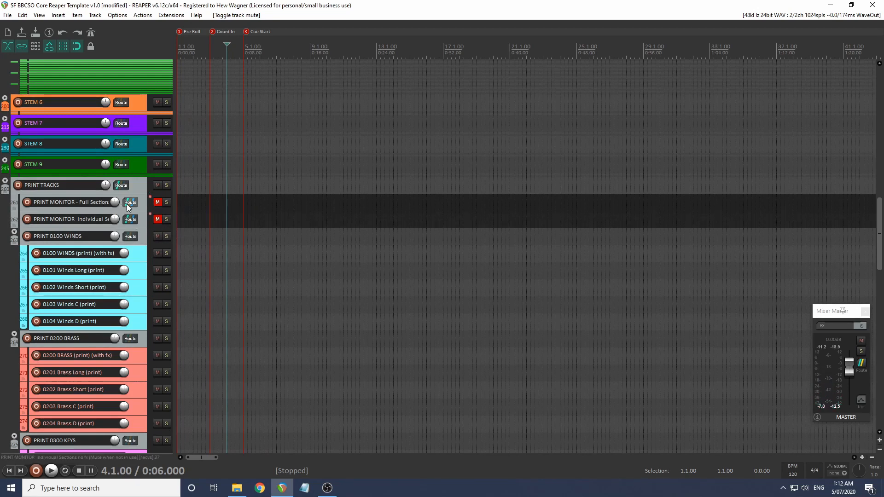
pyautogui.click(159, 201)
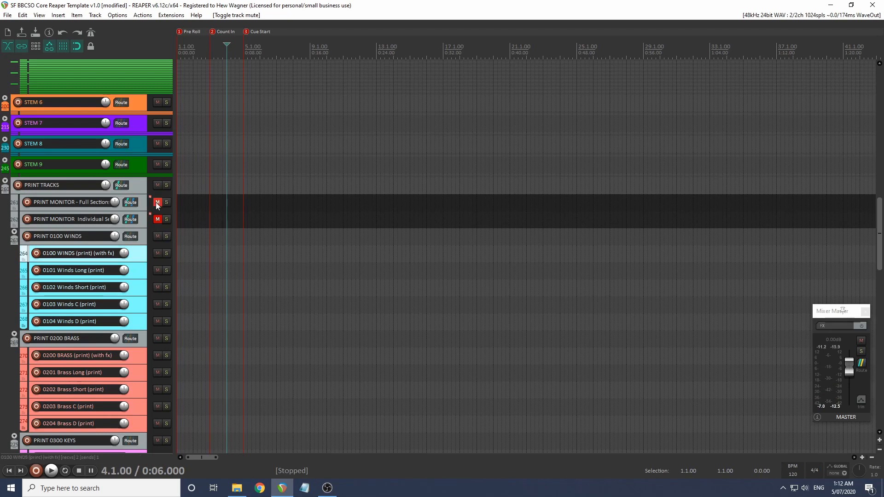
pyautogui.click(158, 202)
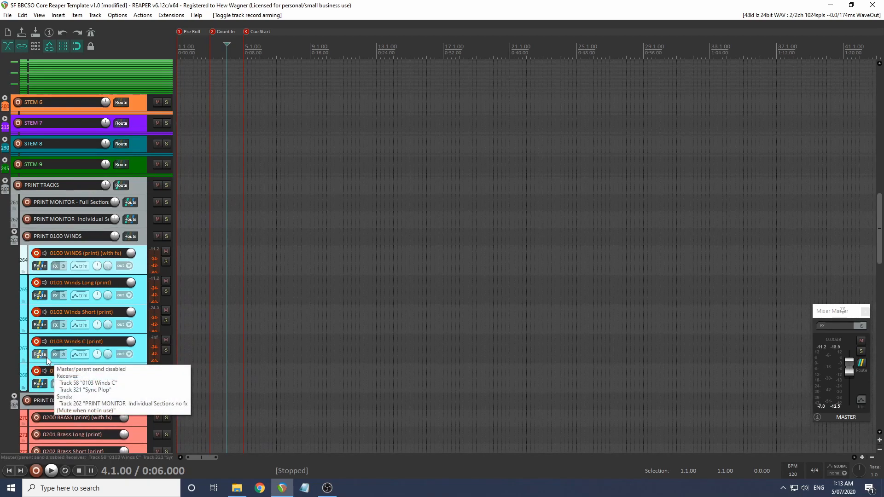
# Record a brief take onto the armed winds print tracks and stop the transport.
pyautogui.click(36, 471)
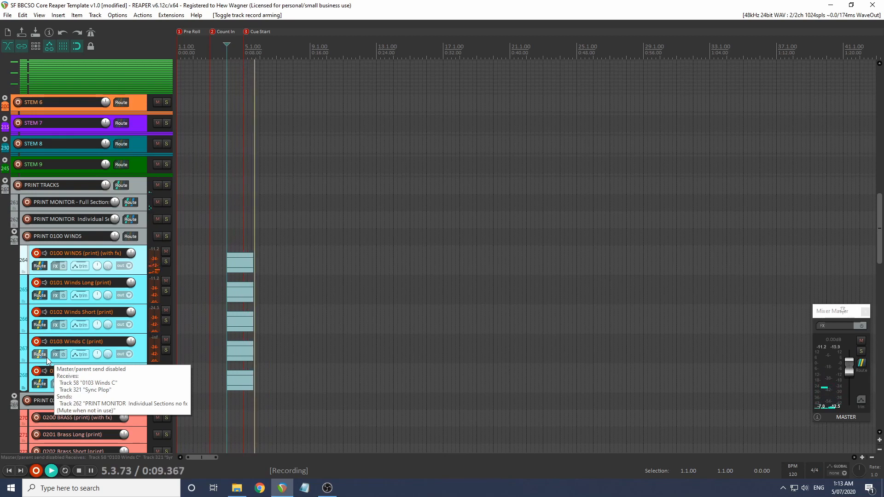
pyautogui.click(77, 470)
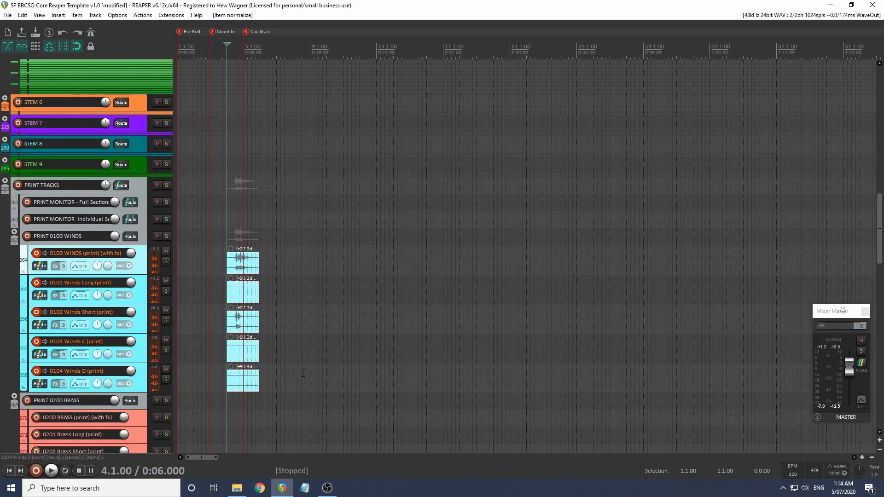
pyautogui.moveTo(168, 44)
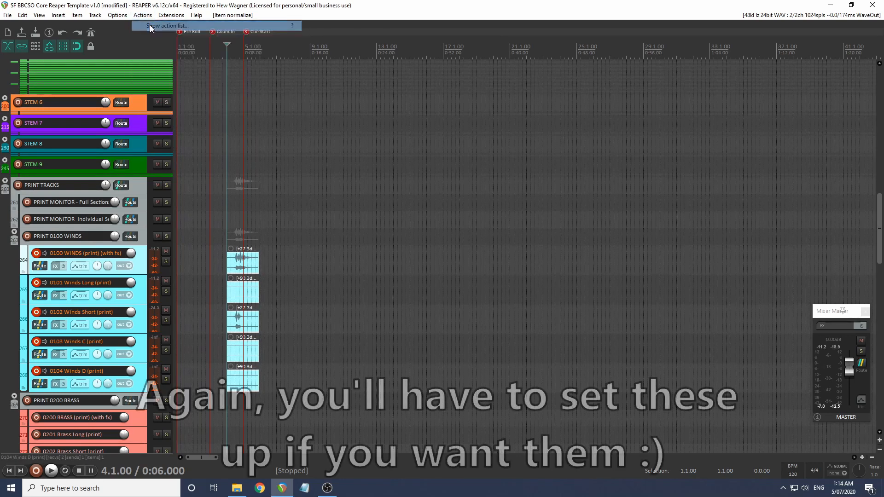
# Show the Actions list via Actions > Show action list...
pyautogui.click(167, 26)
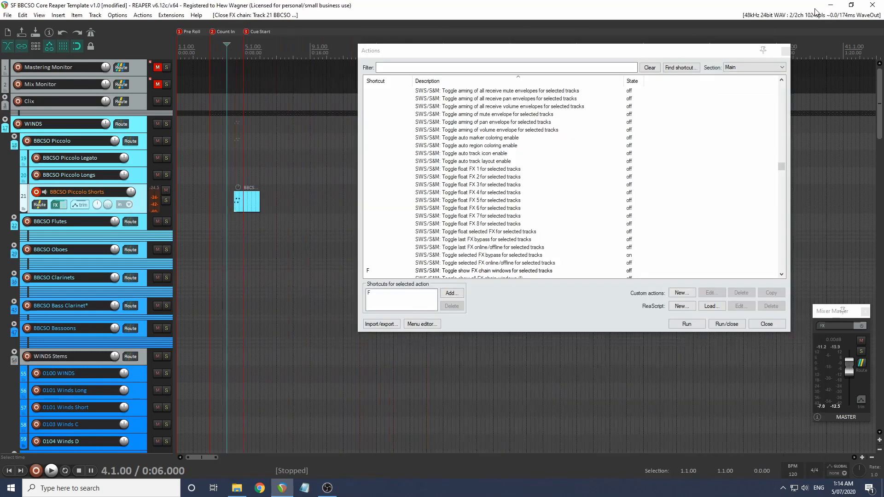
pyautogui.moveTo(397, 262)
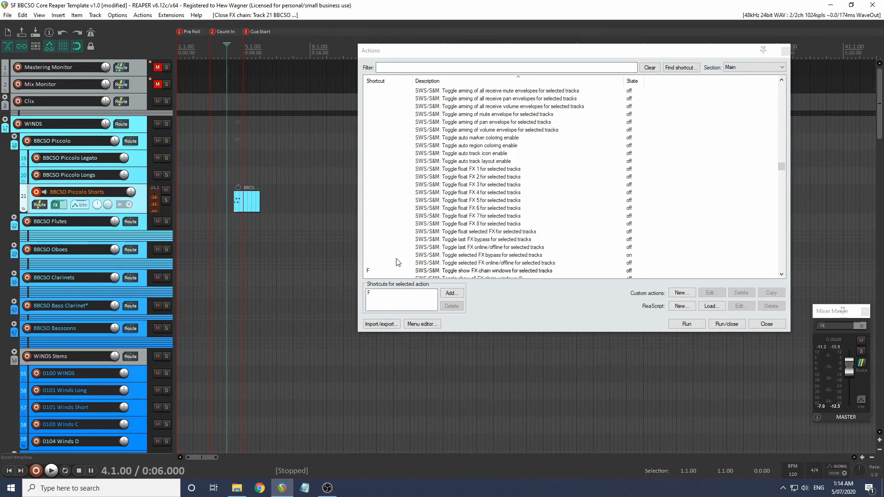
# Run 'Track: Unarm all tracks for recording' (Q) to clear every record arm.
pyautogui.click(450, 293)
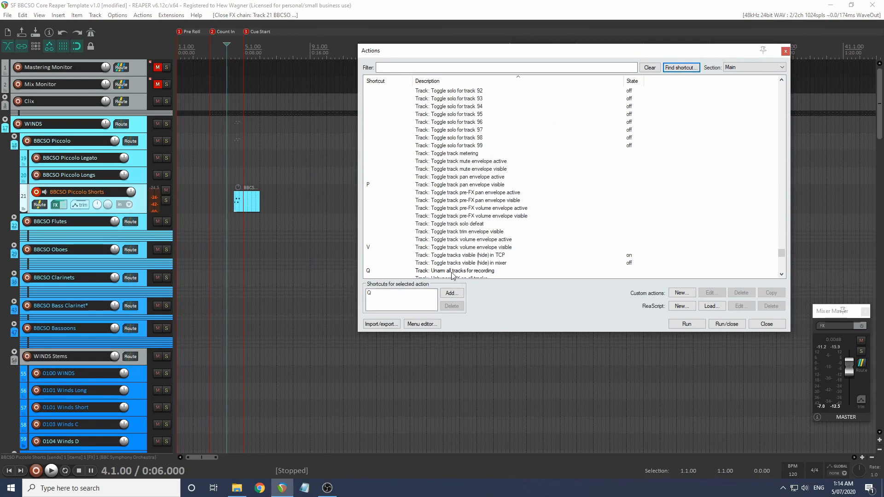
pyautogui.click(455, 271)
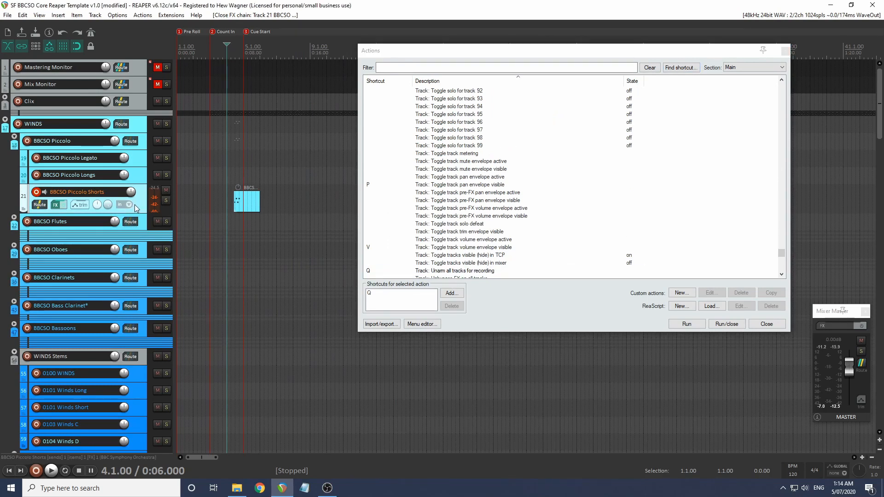
pyautogui.scroll(-3)
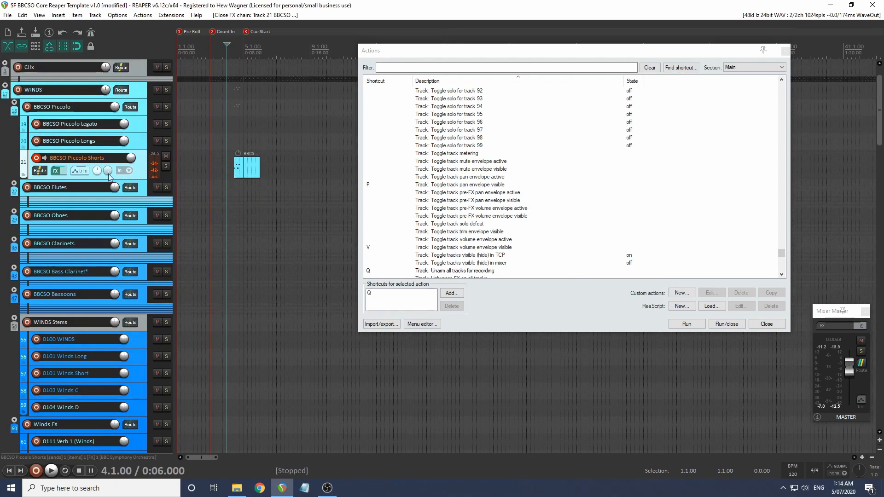
pyautogui.scroll(-3)
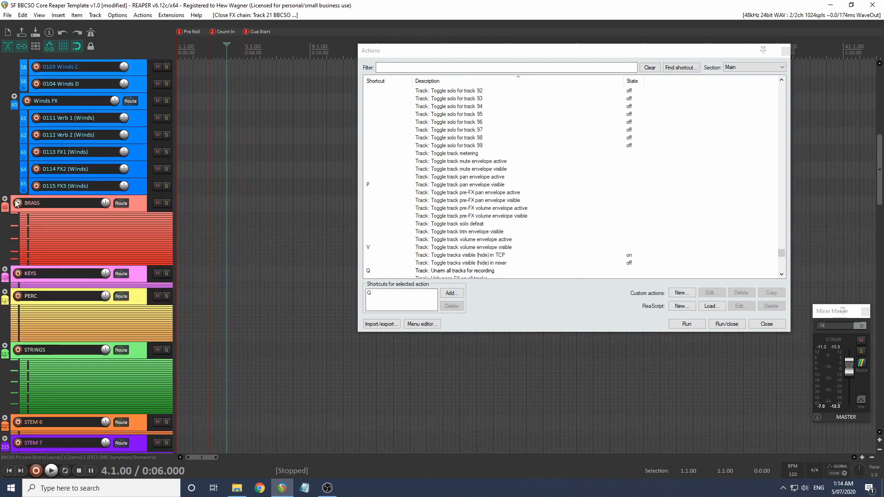
pyautogui.click(5, 202)
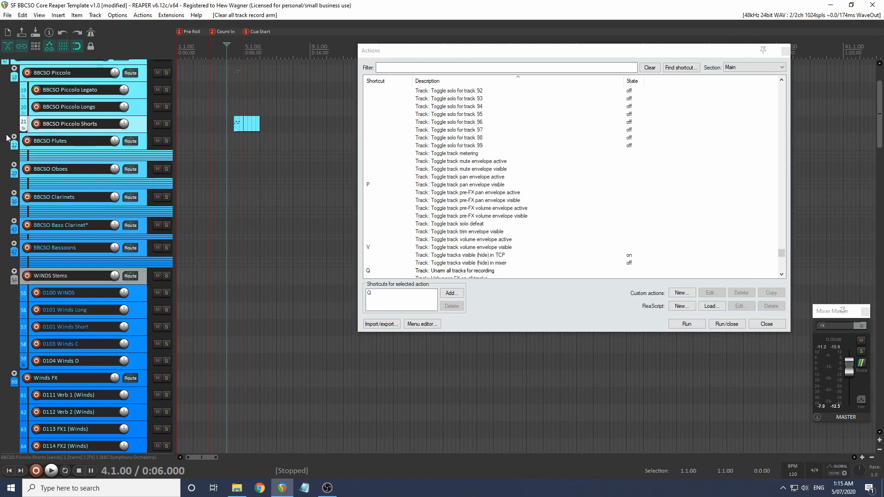
pyautogui.moveTo(8, 156)
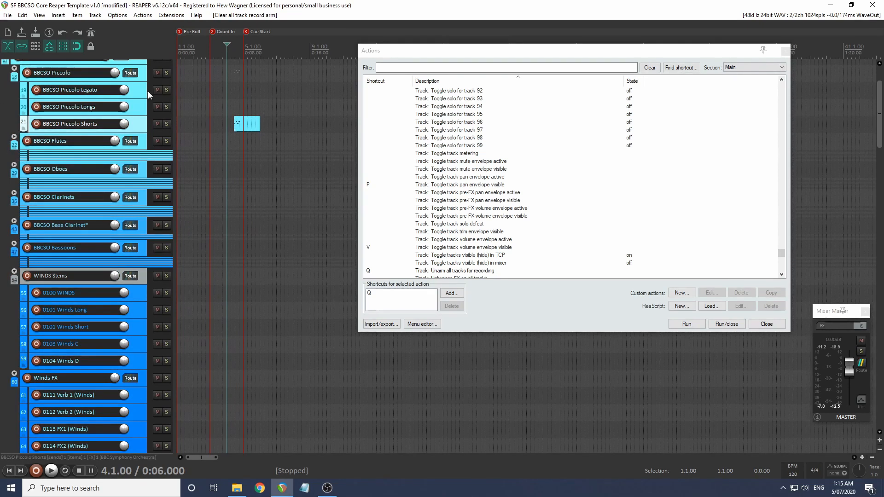
# Use Find shortcut... with Ctrl+W to locate the SWS/BR 'Move closest grid line to mouse cursor' action.
pyautogui.click(449, 293)
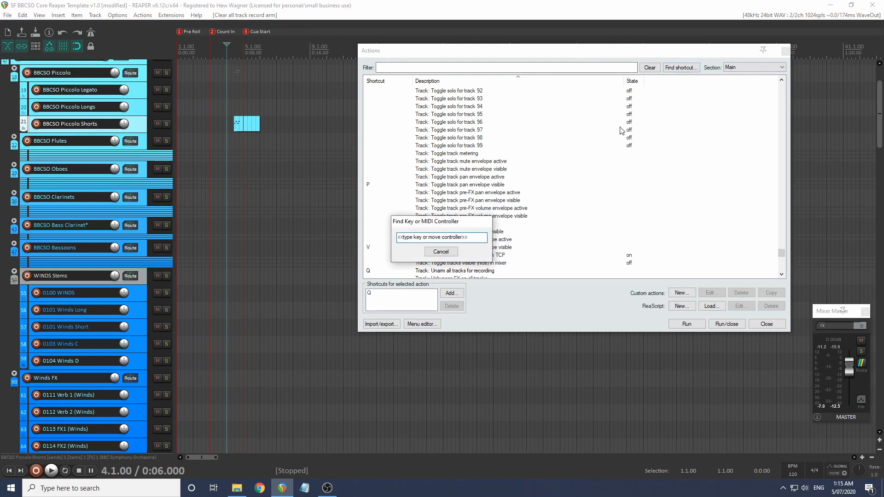
pyautogui.press('ctrl+w')
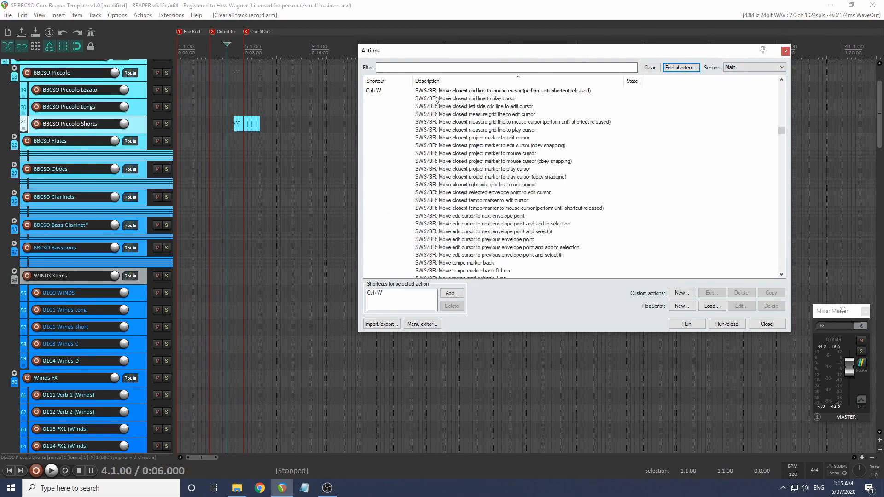